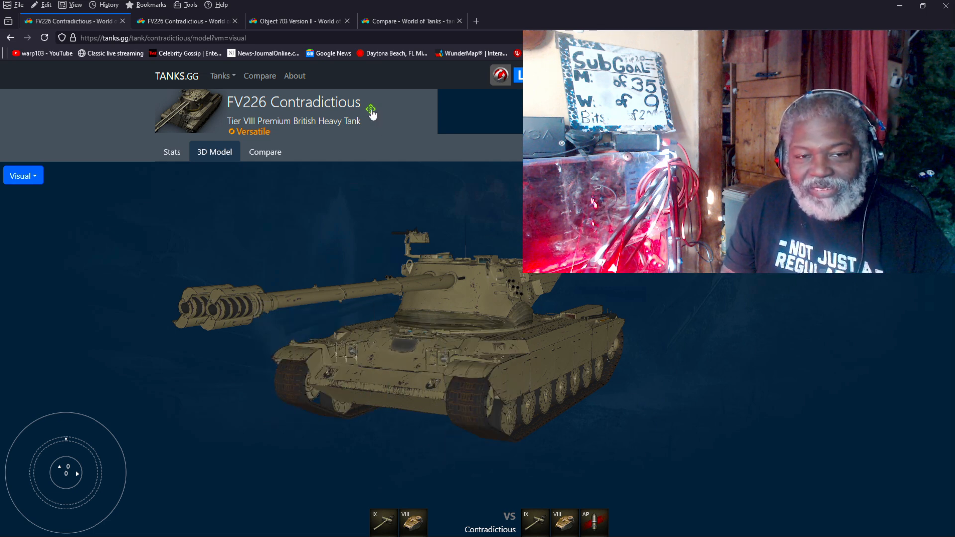
Toggle the Contradictious model into siege and back, then open the Object 703 Version II page
{"action": "left_click", "coordinate": [371, 111]}
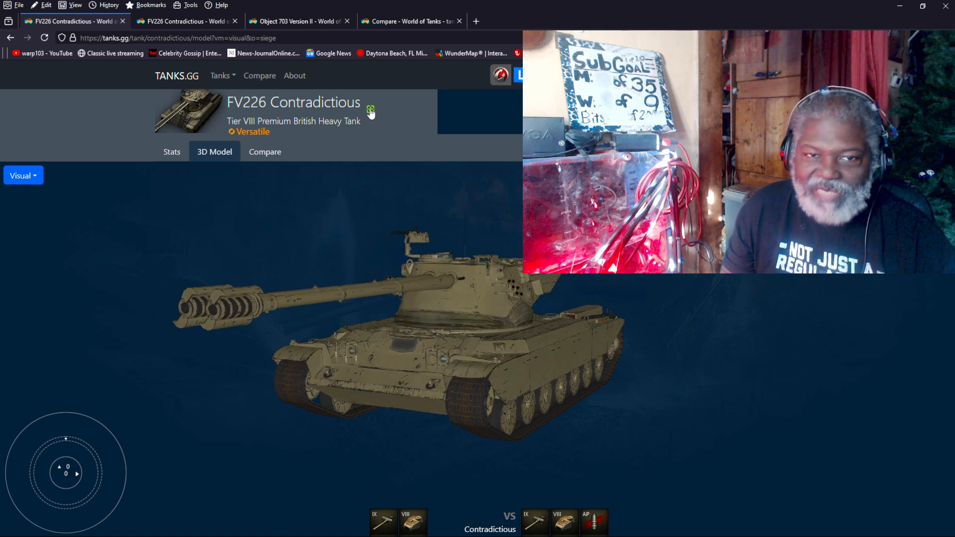
{"action": "left_click", "coordinate": [370, 111]}
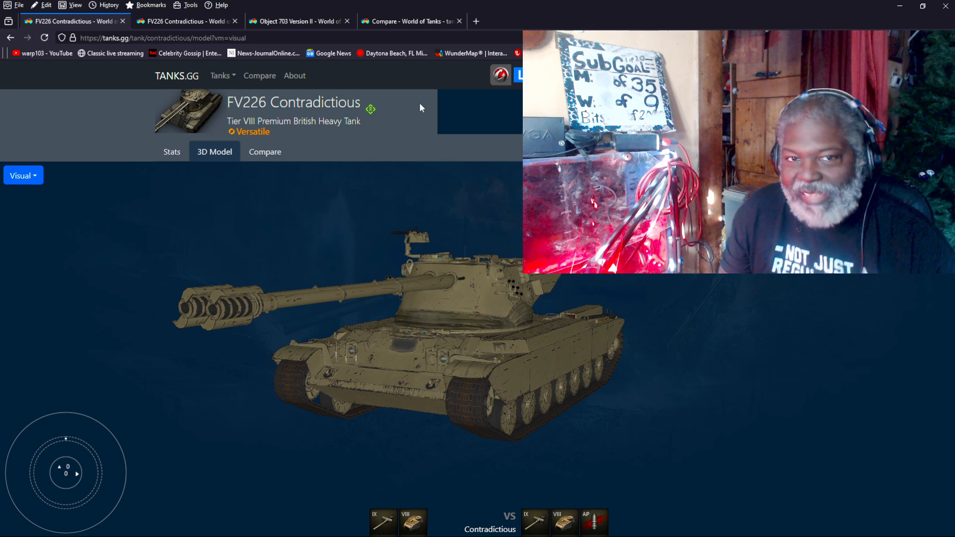
{"action": "mouse_move", "coordinate": [370, 109]}
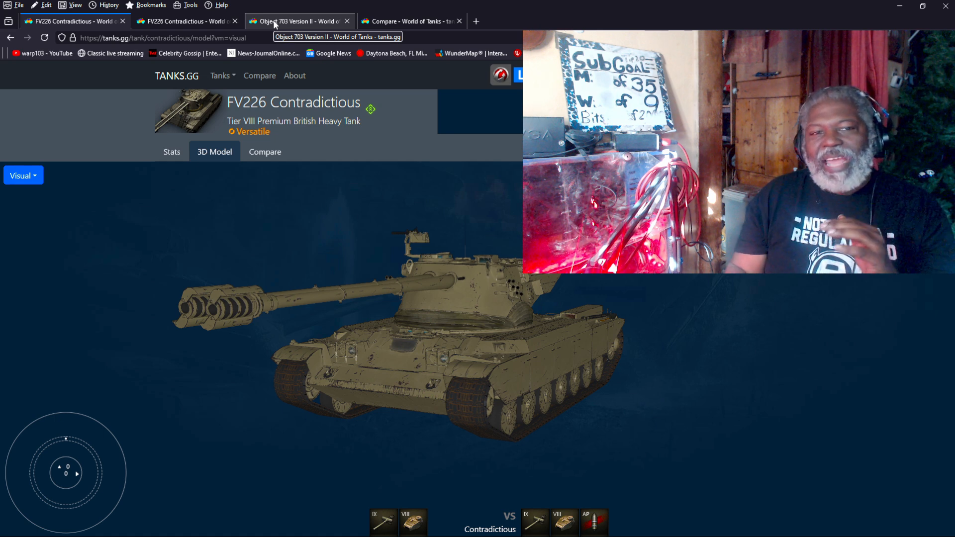
{"action": "left_click", "coordinate": [408, 21]}
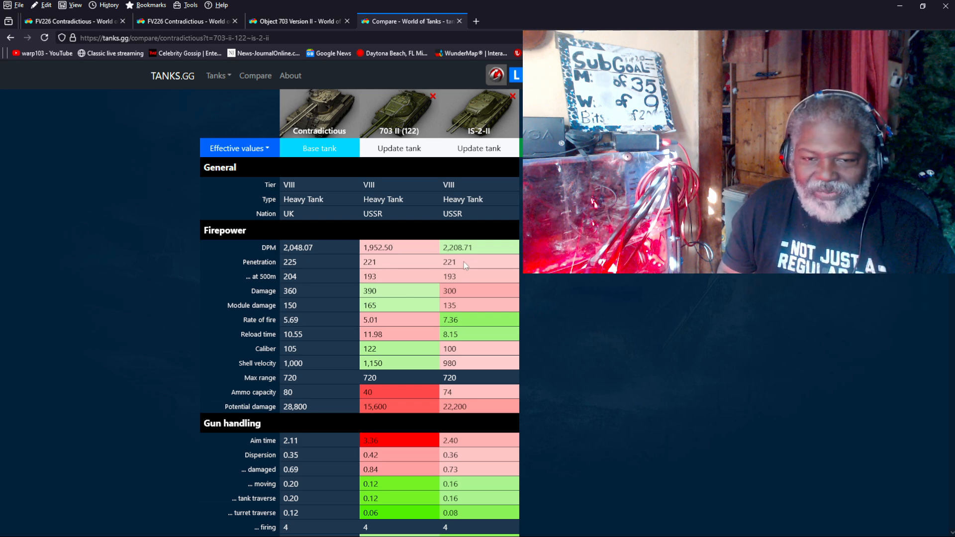
{"action": "mouse_move", "coordinate": [307, 262]}
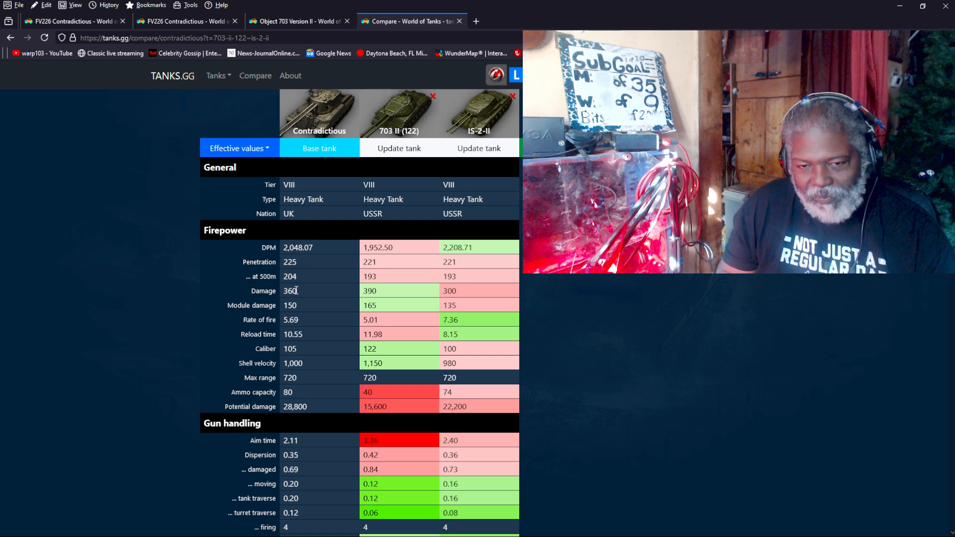
{"action": "double_click", "coordinate": [289, 290]}
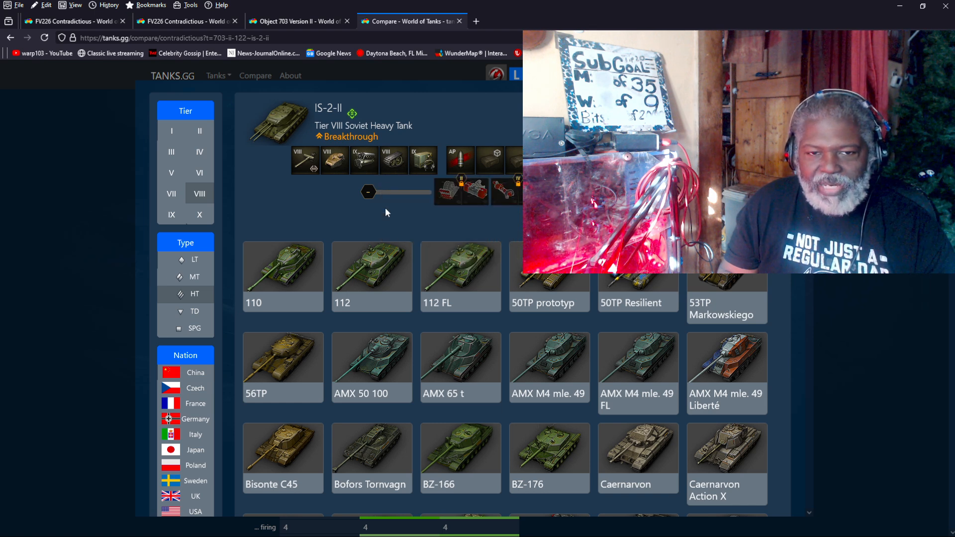
{"action": "mouse_move", "coordinate": [304, 160]}
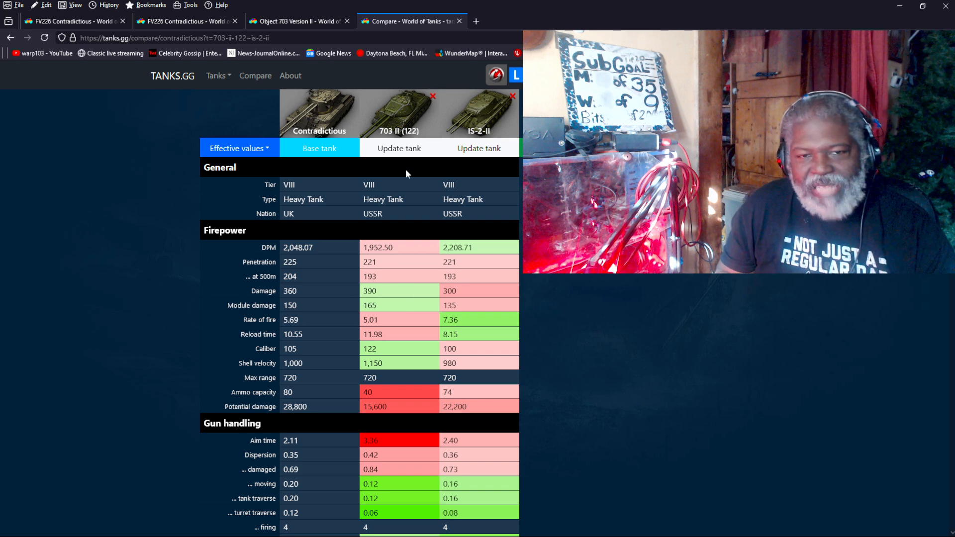
{"action": "mouse_move", "coordinate": [402, 317]}
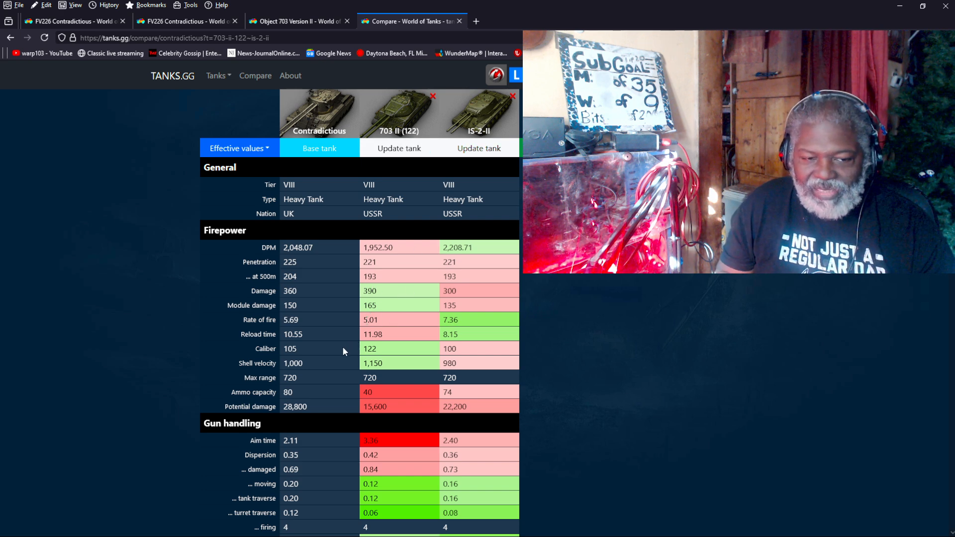
{"action": "mouse_move", "coordinate": [502, 131]}
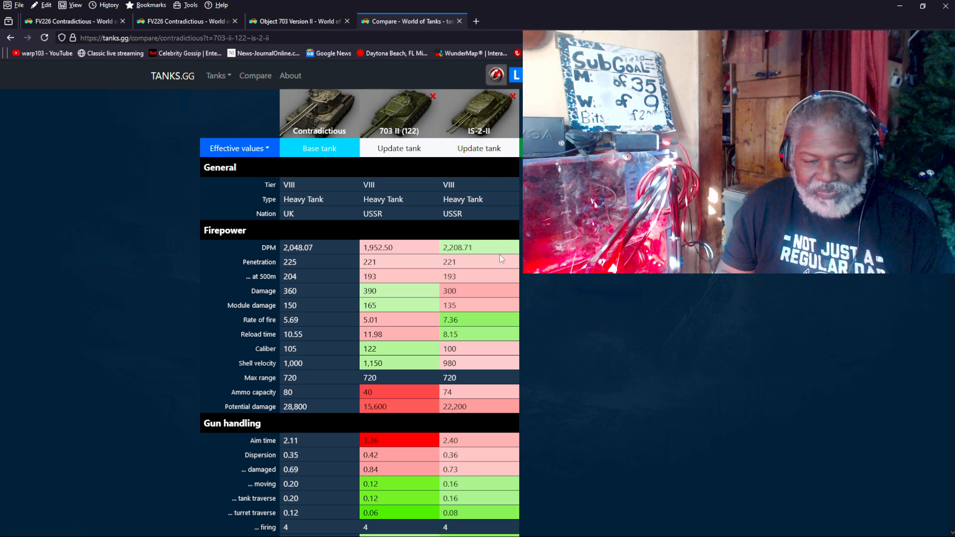
{"action": "mouse_move", "coordinate": [396, 368]}
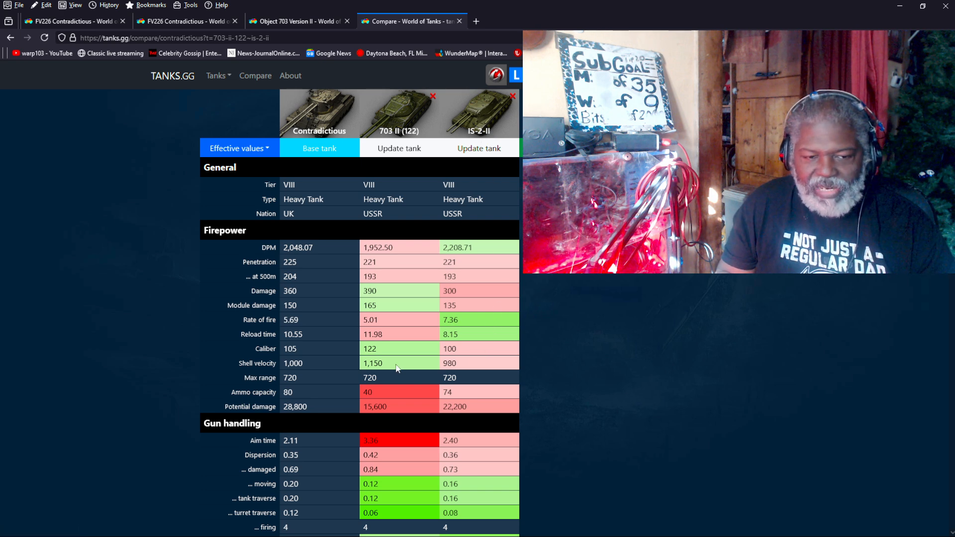
{"action": "mouse_move", "coordinate": [363, 361]}
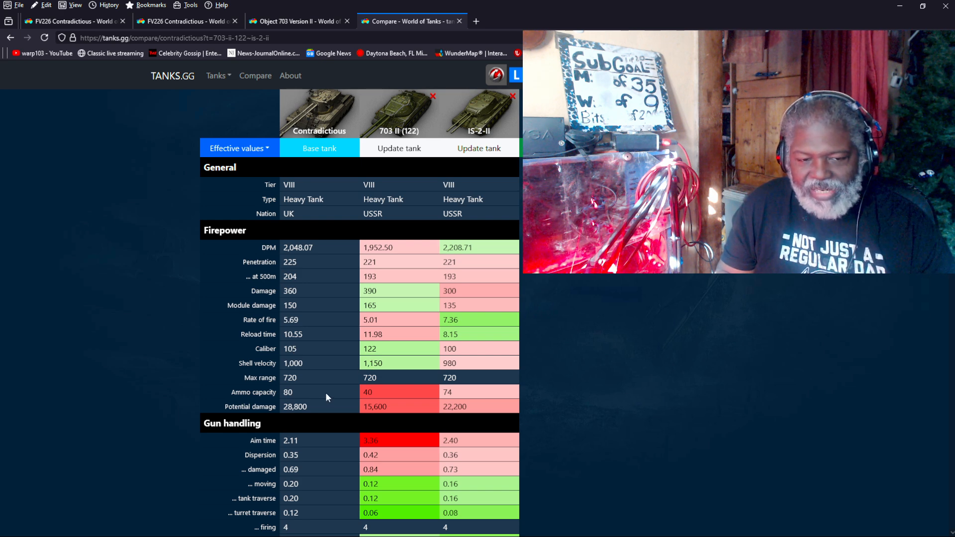
{"action": "double_click", "coordinate": [287, 392]}
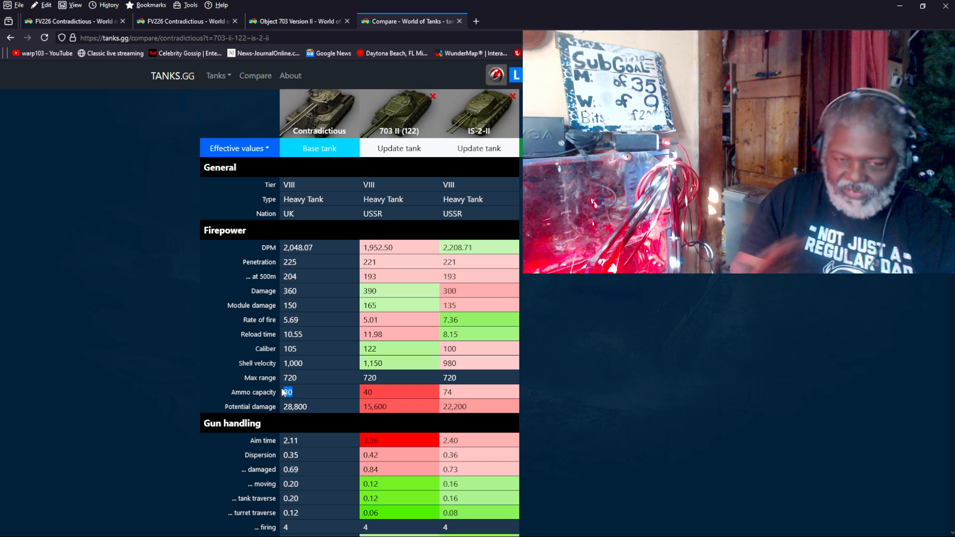
Review the Gun handling rows for elevation and depression across the three tanks
{"action": "scroll", "scroll_direction": "down", "scroll_amount": 3}
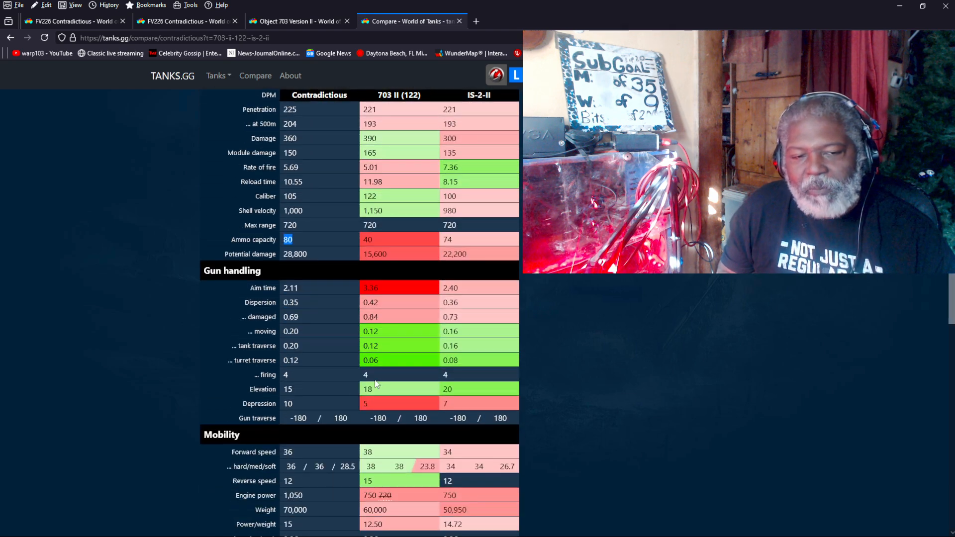
{"action": "scroll", "scroll_direction": "down", "scroll_amount": 3}
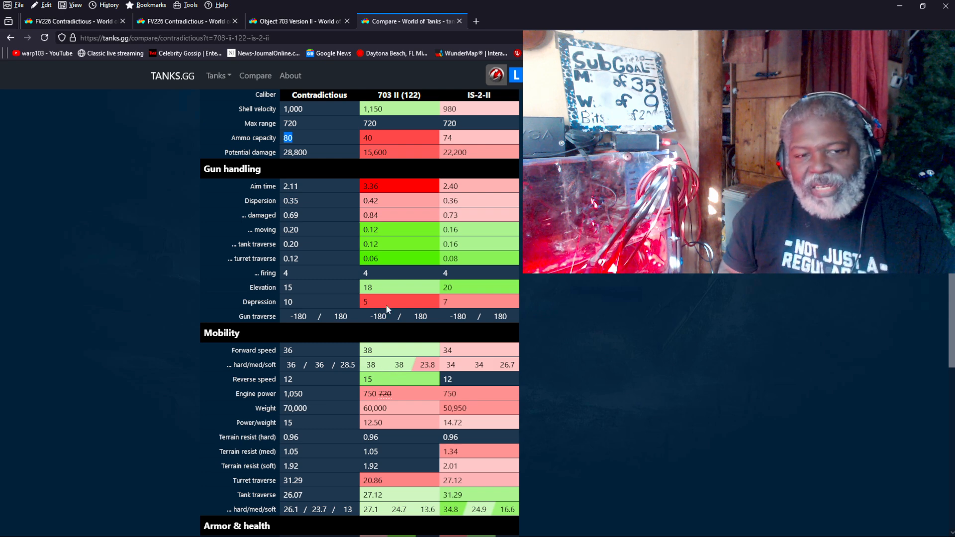
{"action": "mouse_move", "coordinate": [381, 236]}
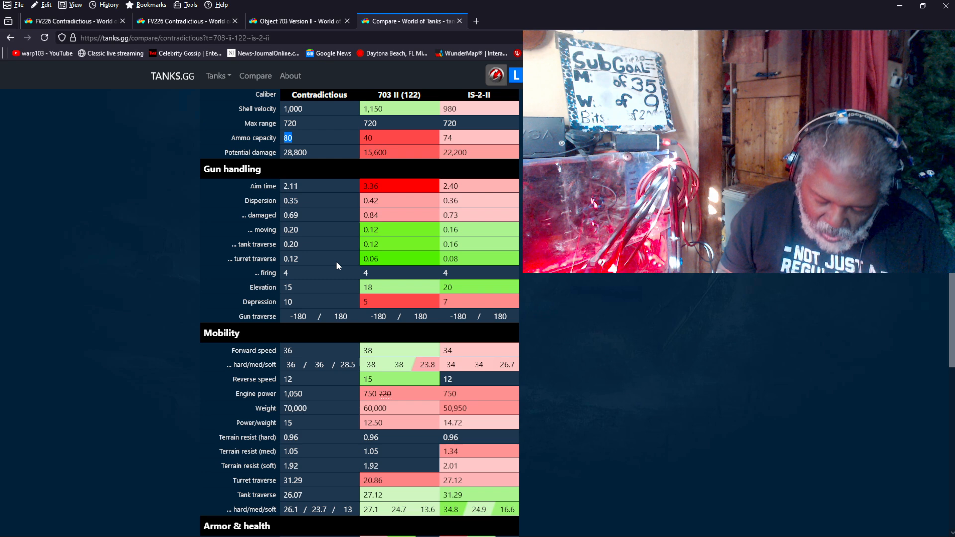
{"action": "scroll", "scroll_direction": "up", "scroll_amount": 3}
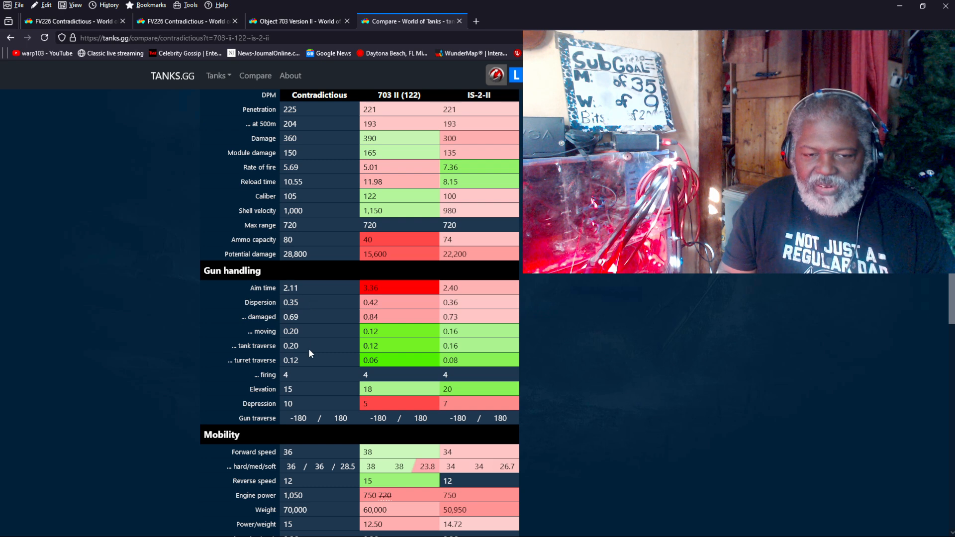
{"action": "mouse_move", "coordinate": [327, 353]}
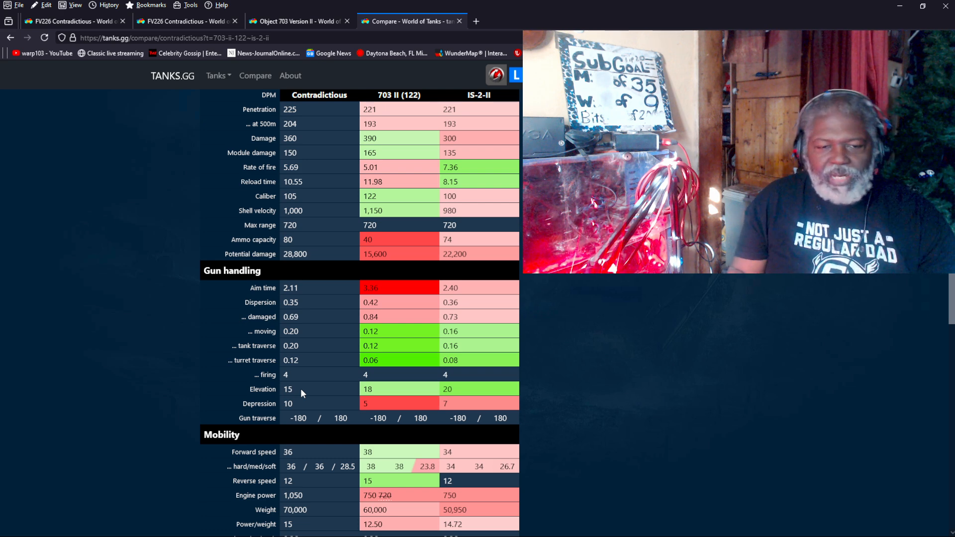
{"action": "scroll", "scroll_direction": "up", "scroll_amount": 3}
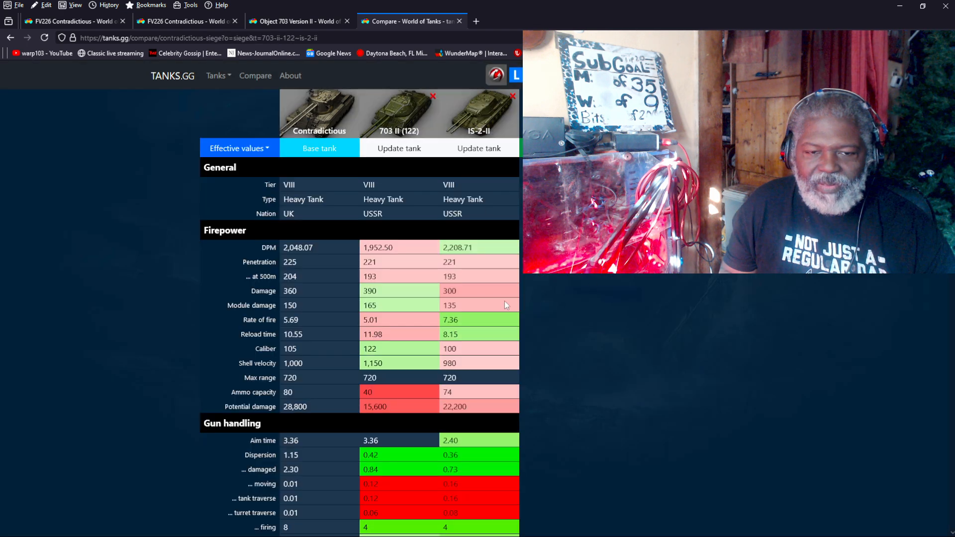
Highlight siege dispersion 1.15, return the Contradictious to travel mode, and scroll the table
{"action": "scroll", "scroll_direction": "down", "scroll_amount": 3}
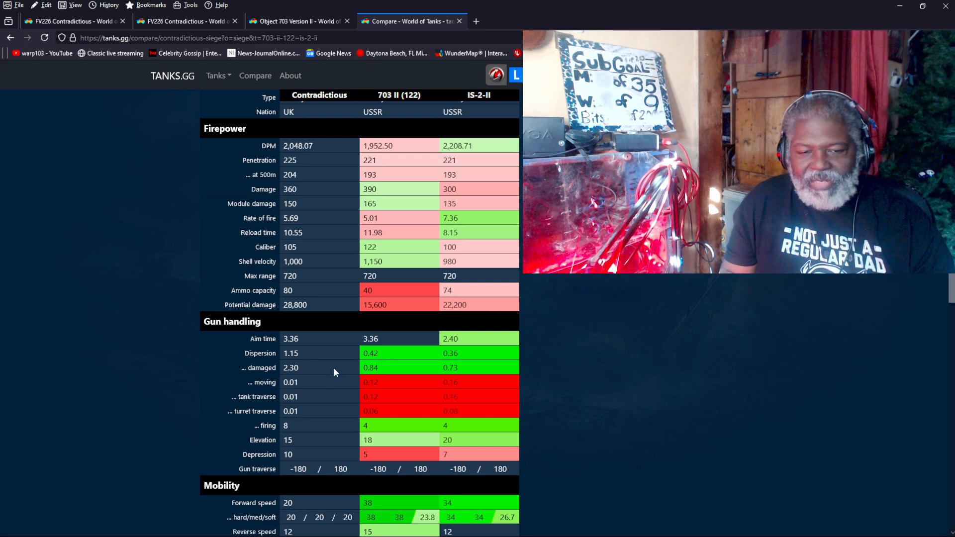
{"action": "mouse_move", "coordinate": [308, 355]}
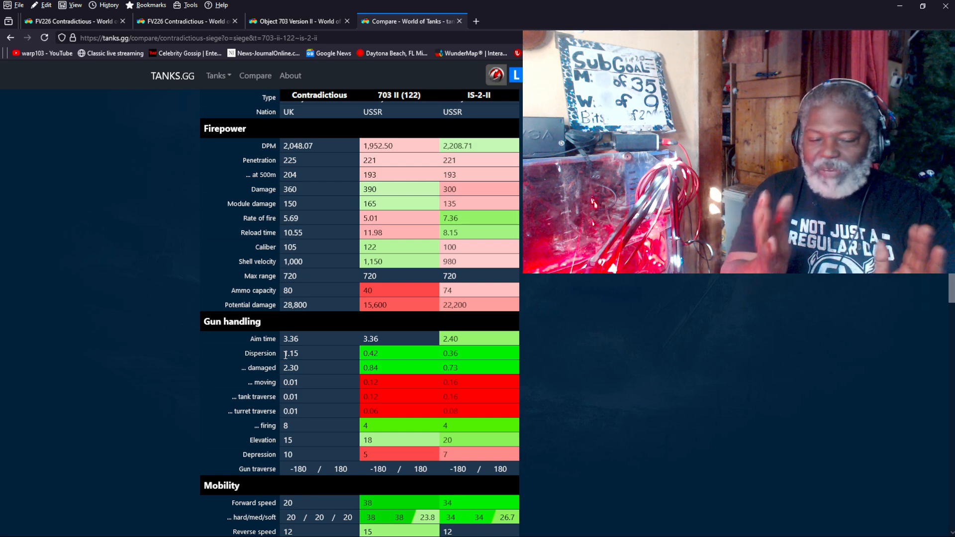
{"action": "double_click", "coordinate": [290, 353]}
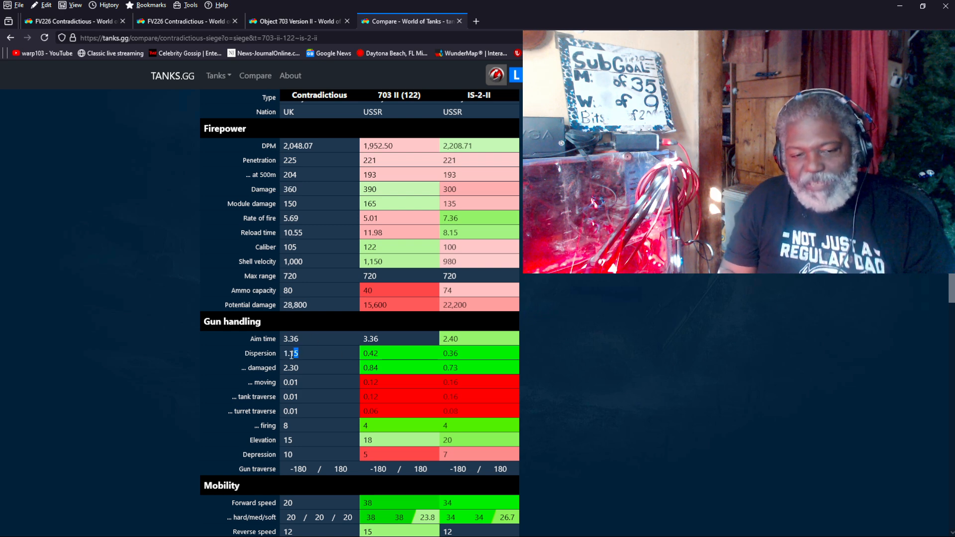
{"action": "double_click", "coordinate": [290, 352]}
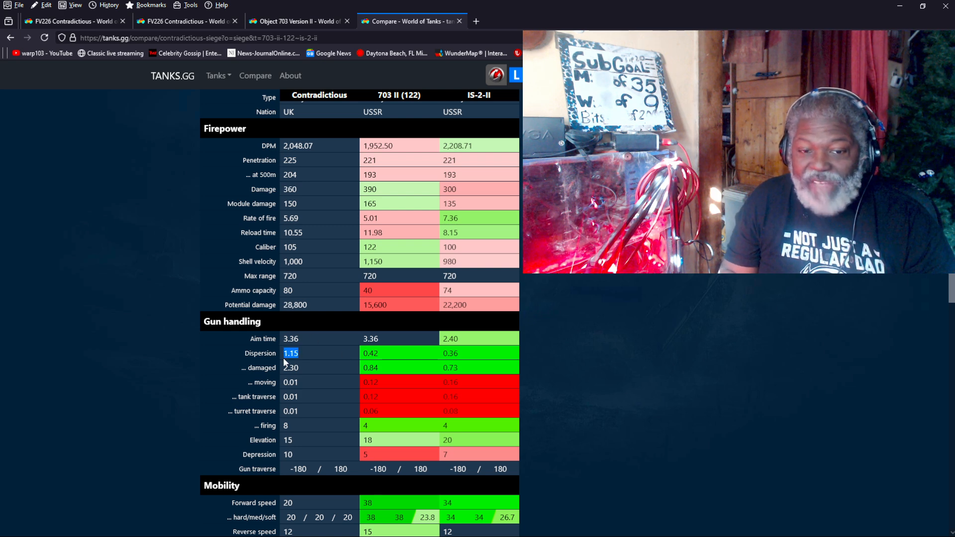
{"action": "mouse_move", "coordinate": [338, 359]}
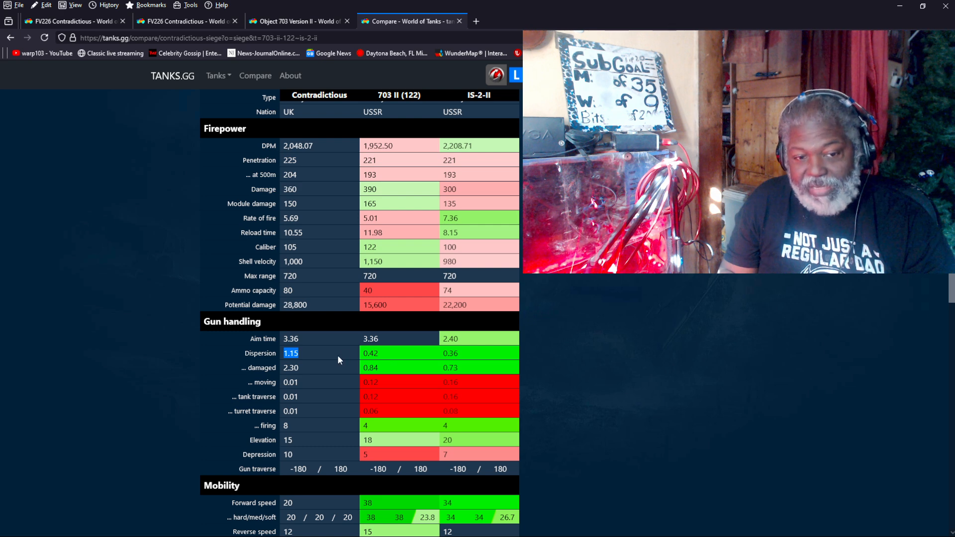
{"action": "left_click", "coordinate": [290, 367]}
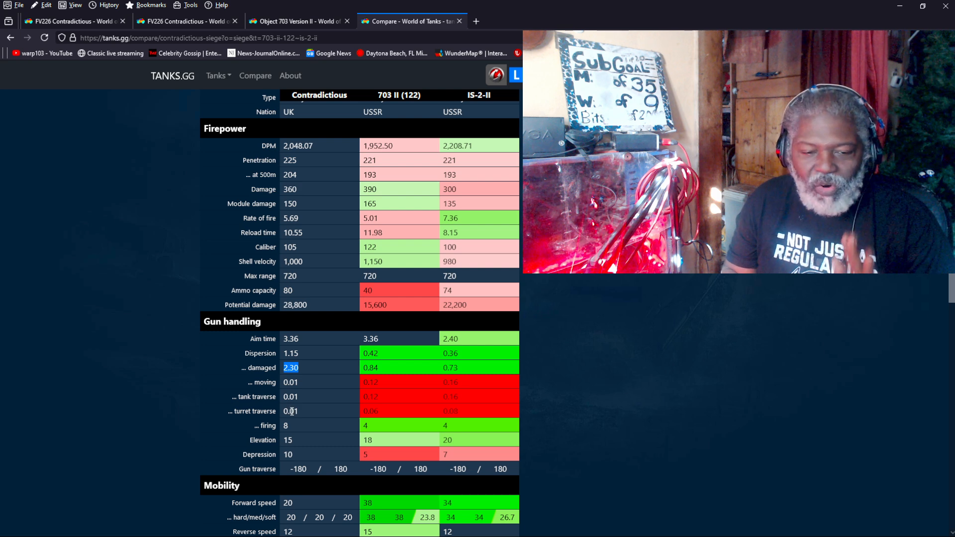
{"action": "scroll", "scroll_direction": "down", "scroll_amount": 3}
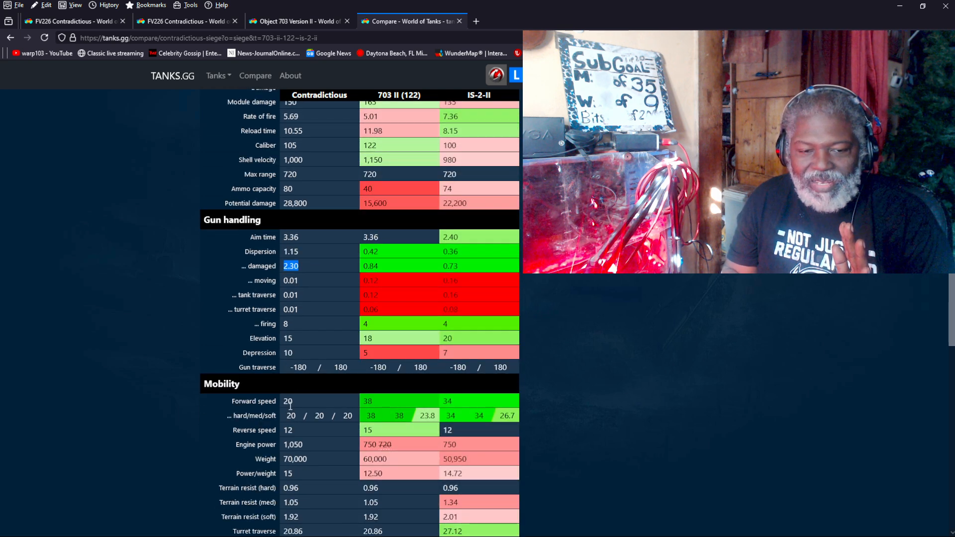
{"action": "scroll", "scroll_direction": "down", "scroll_amount": 3}
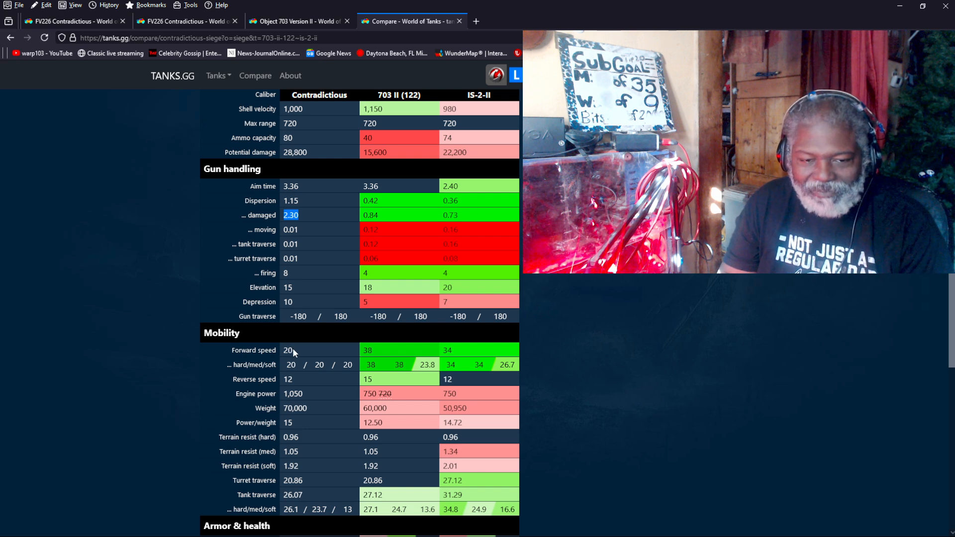
{"action": "scroll", "scroll_direction": "down", "scroll_amount": 3}
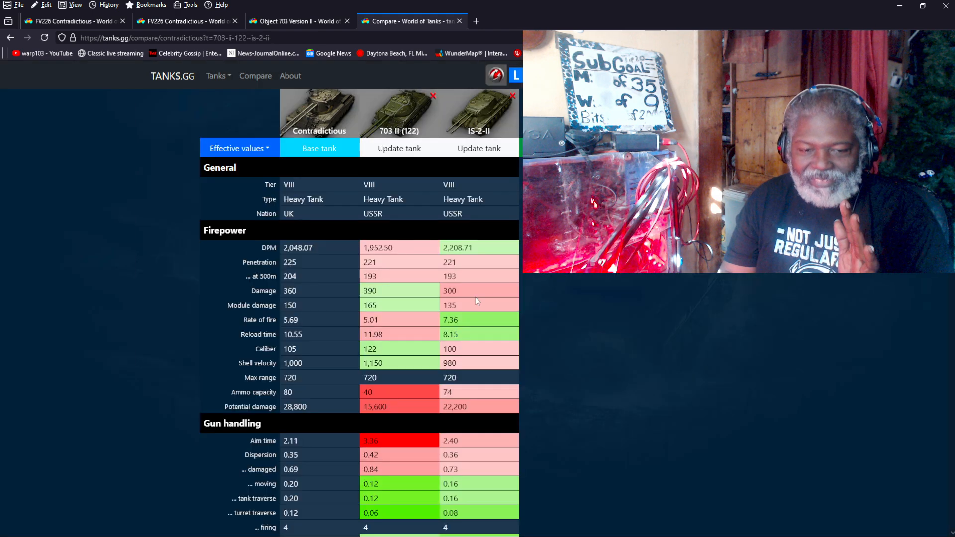
Mark the Contradictious reverse speed of 12 and its terrain traverse values
{"action": "scroll", "scroll_direction": "down", "scroll_amount": 3}
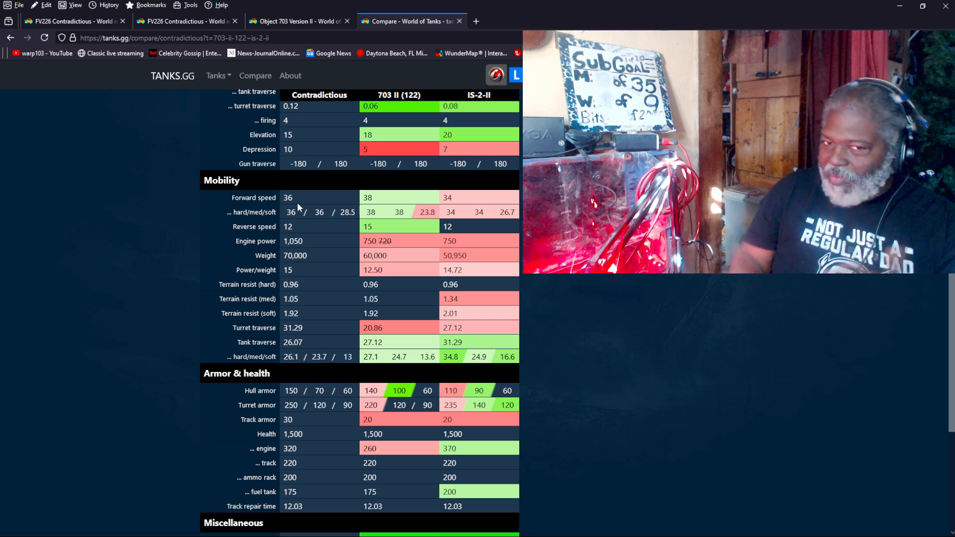
{"action": "mouse_move", "coordinate": [474, 201]}
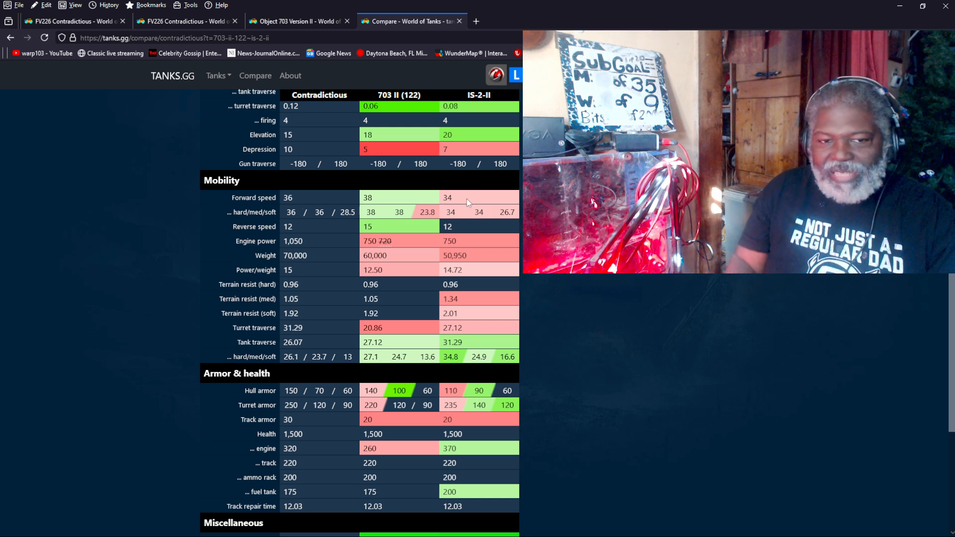
{"action": "mouse_move", "coordinate": [296, 230]}
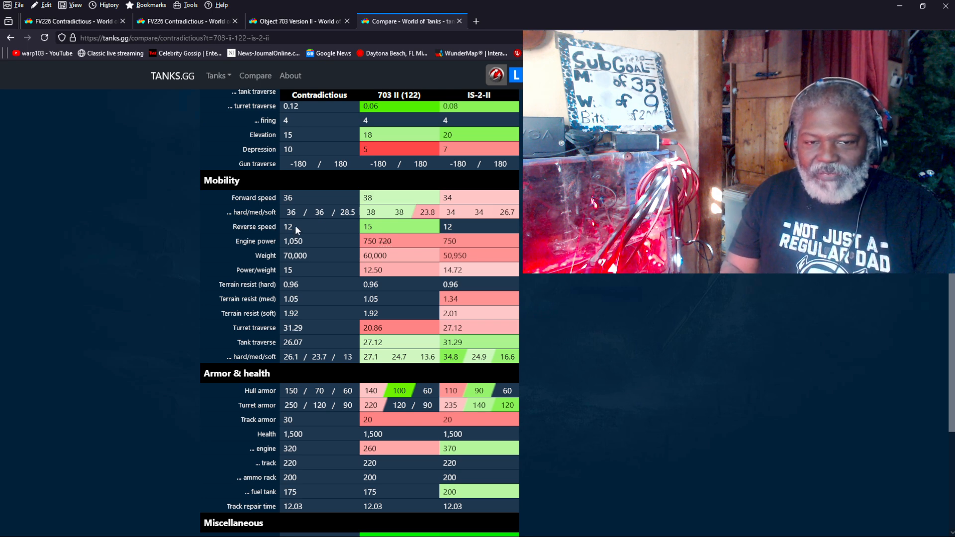
{"action": "double_click", "coordinate": [288, 226]}
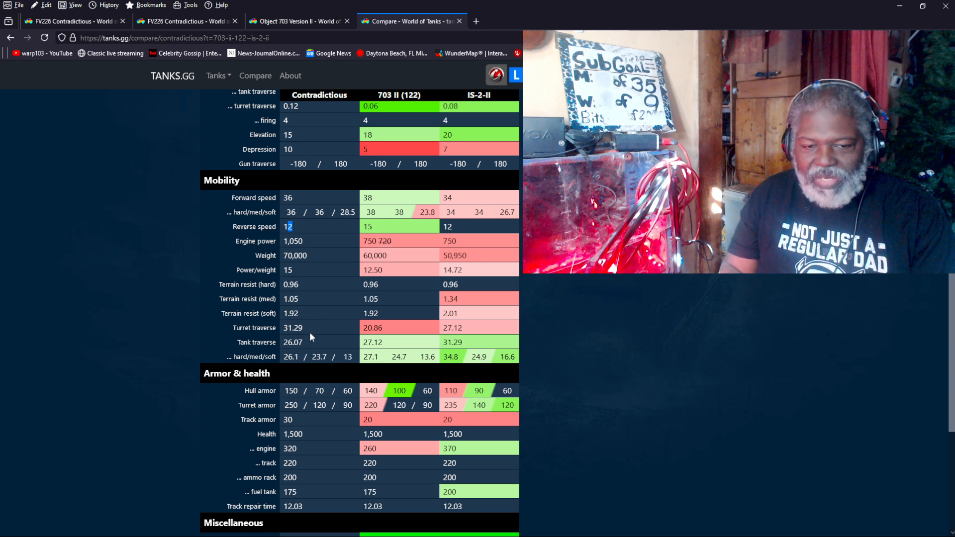
{"action": "double_click", "coordinate": [298, 327]}
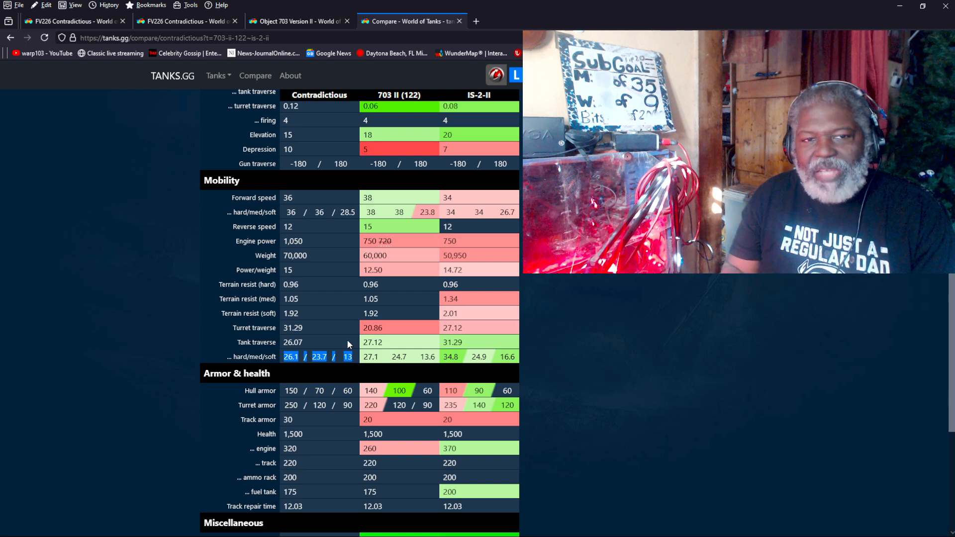
{"action": "scroll", "scroll_direction": "up", "scroll_amount": 3}
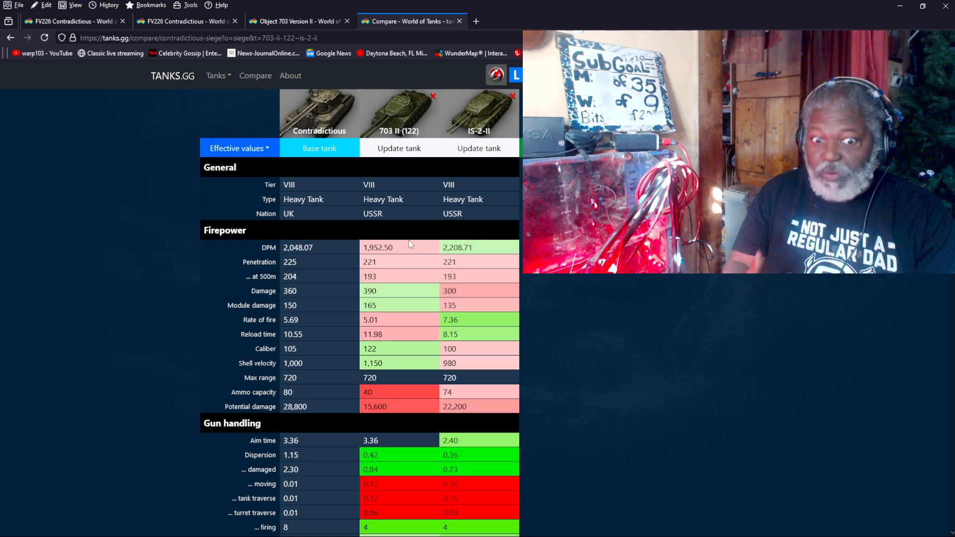
Mark the Contradictious siege forward speed of 20 in the Mobility rows
{"action": "scroll", "scroll_direction": "down", "scroll_amount": 3}
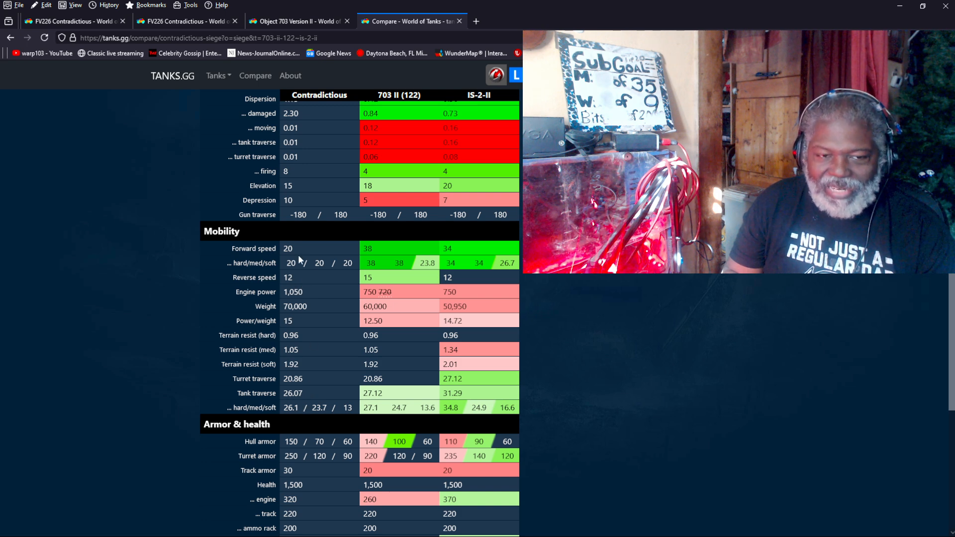
{"action": "double_click", "coordinate": [287, 248]}
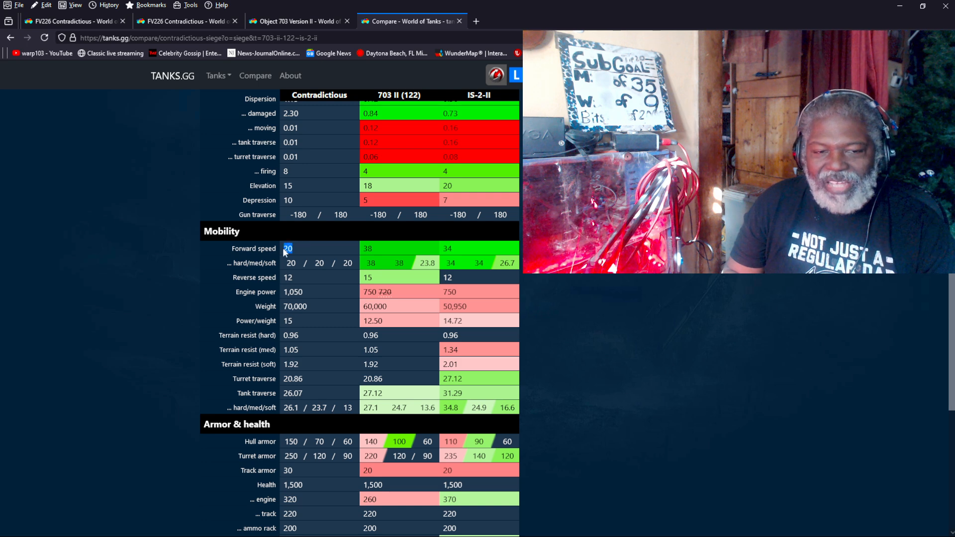
{"action": "mouse_move", "coordinate": [298, 328]}
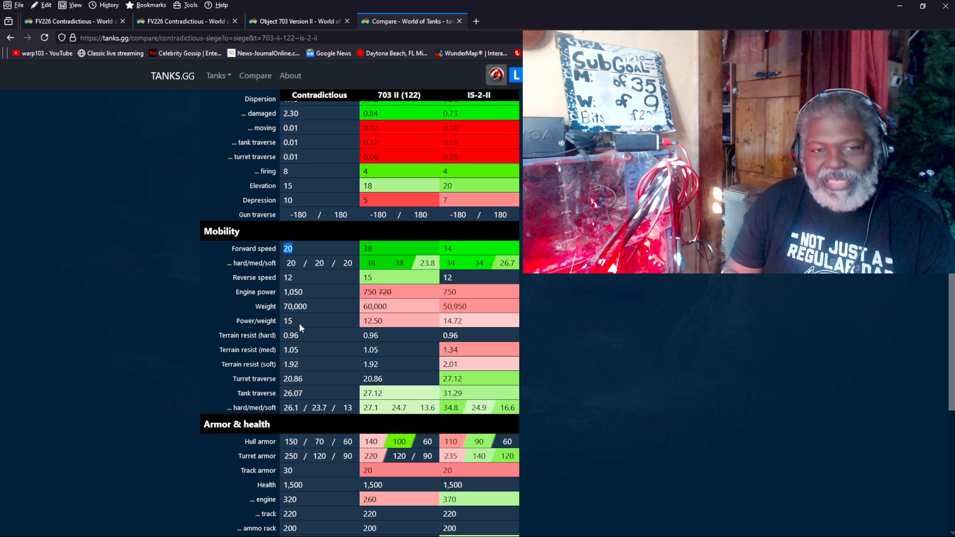
{"action": "mouse_move", "coordinate": [311, 333]}
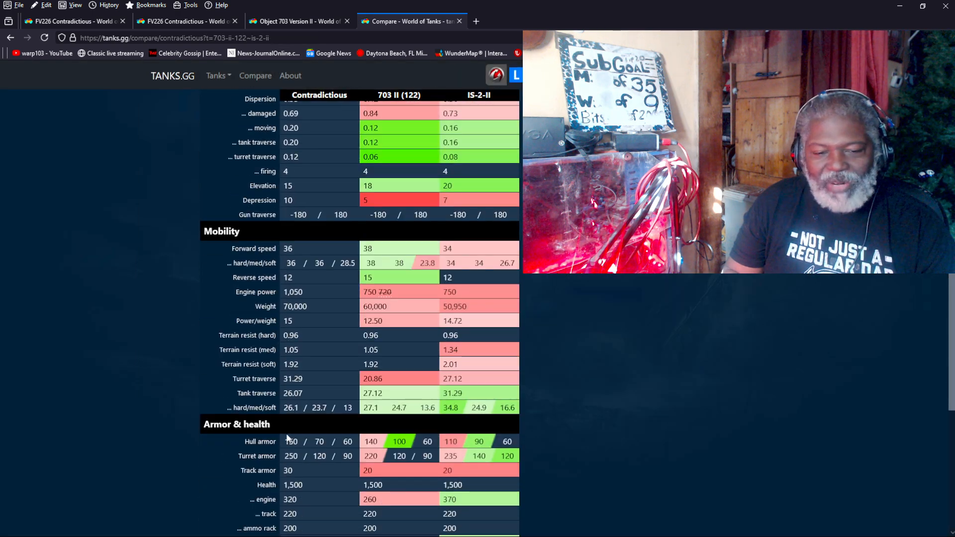
{"action": "scroll", "scroll_direction": "down", "scroll_amount": 3}
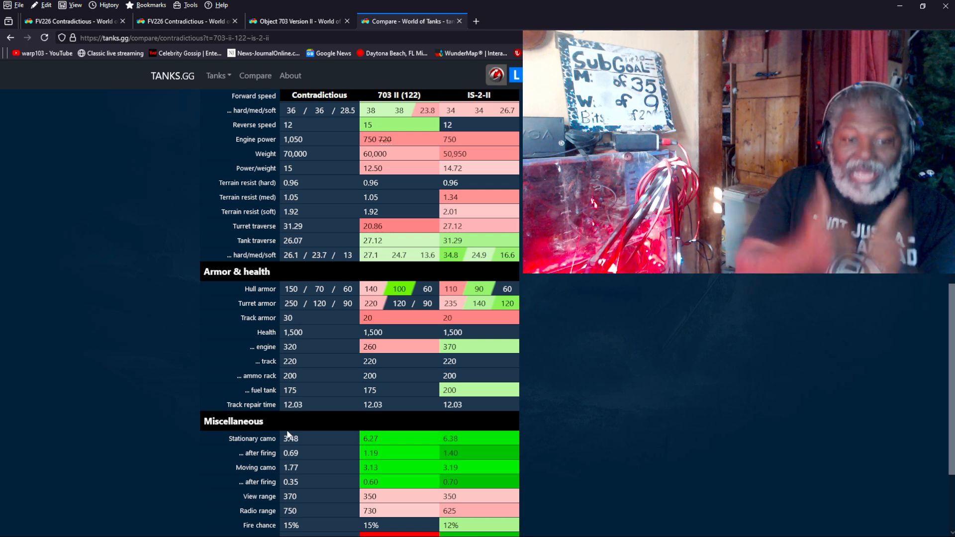
{"action": "scroll", "scroll_direction": "down", "scroll_amount": 3}
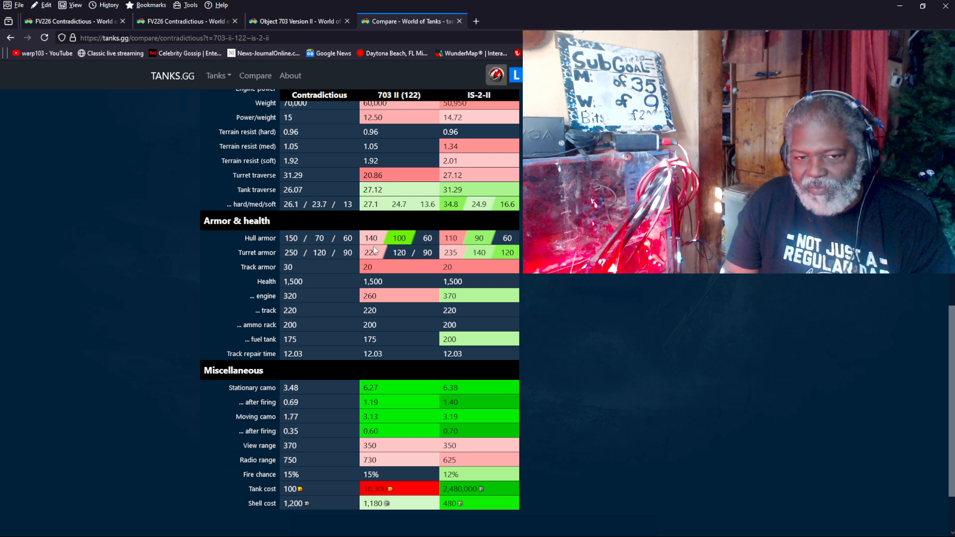
{"action": "mouse_move", "coordinate": [338, 266]}
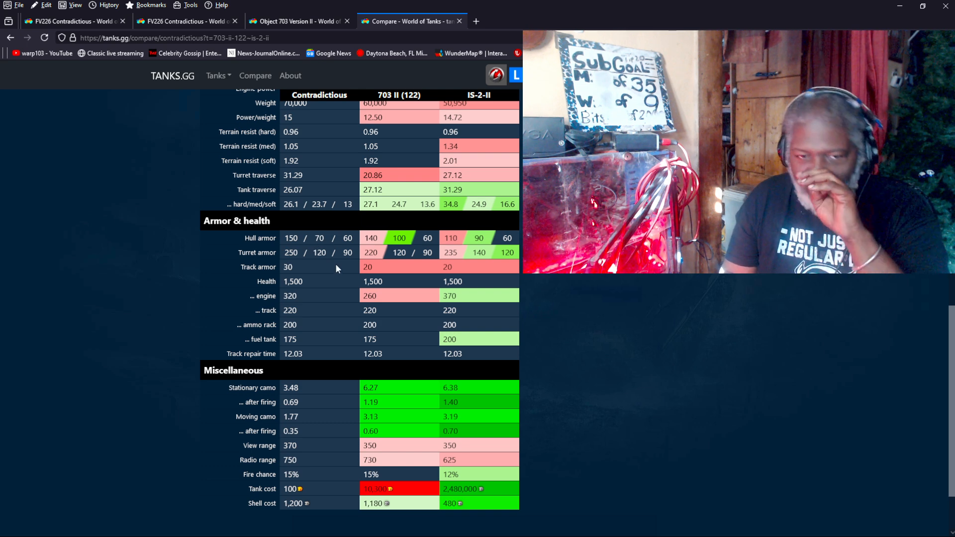
Mark Contradictious engine health 320 and view range 370, then bring up the Object 703 II model
{"action": "double_click", "coordinate": [288, 267]}
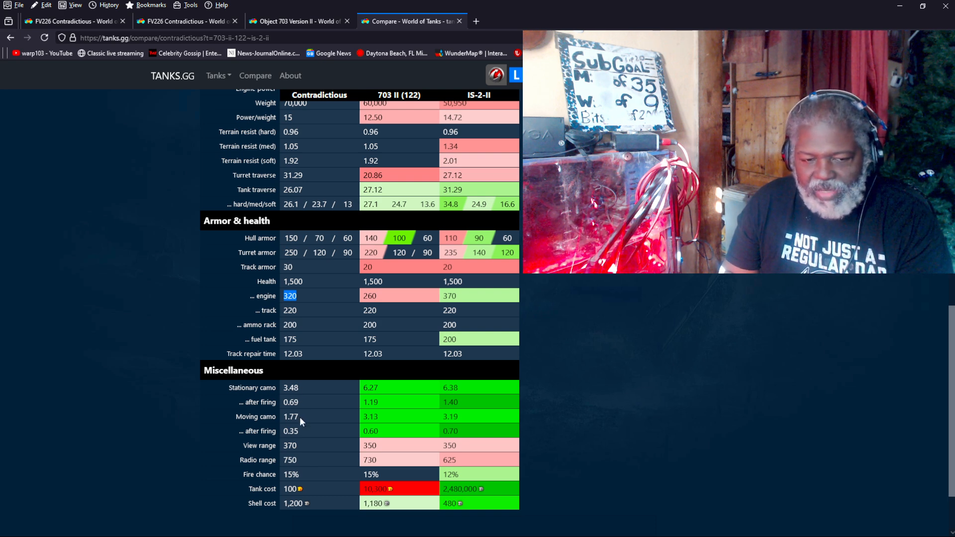
{"action": "mouse_move", "coordinate": [301, 446]}
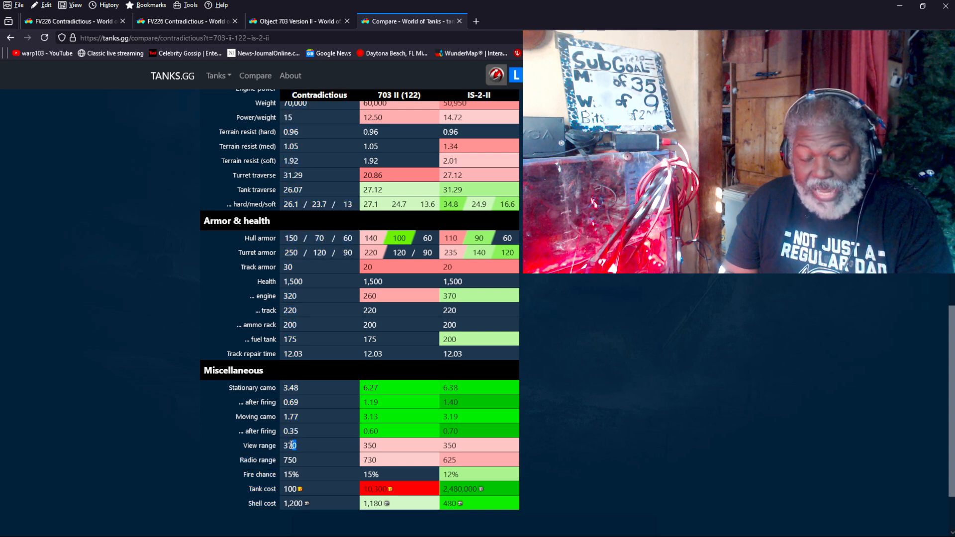
{"action": "double_click", "coordinate": [291, 445]}
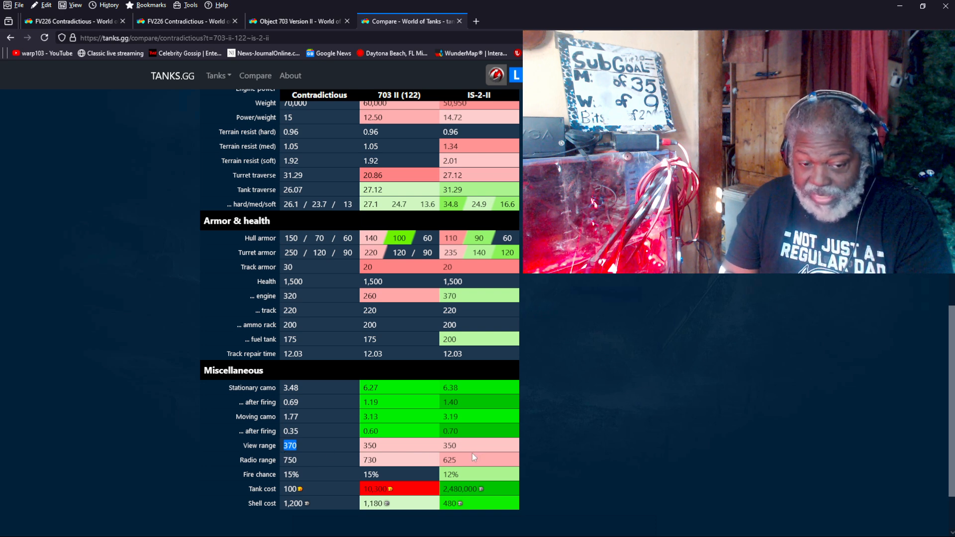
{"action": "mouse_move", "coordinate": [348, 469]}
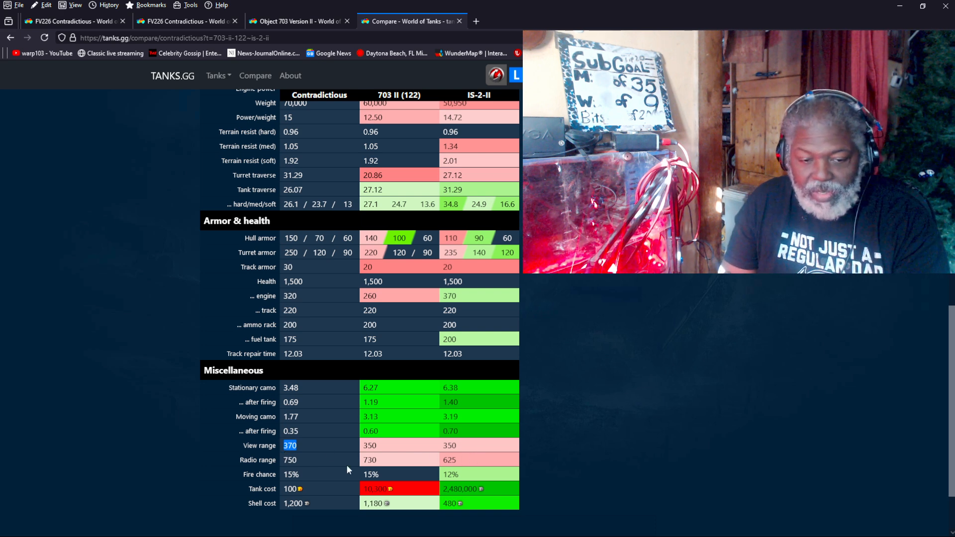
{"action": "mouse_move", "coordinate": [311, 506]}
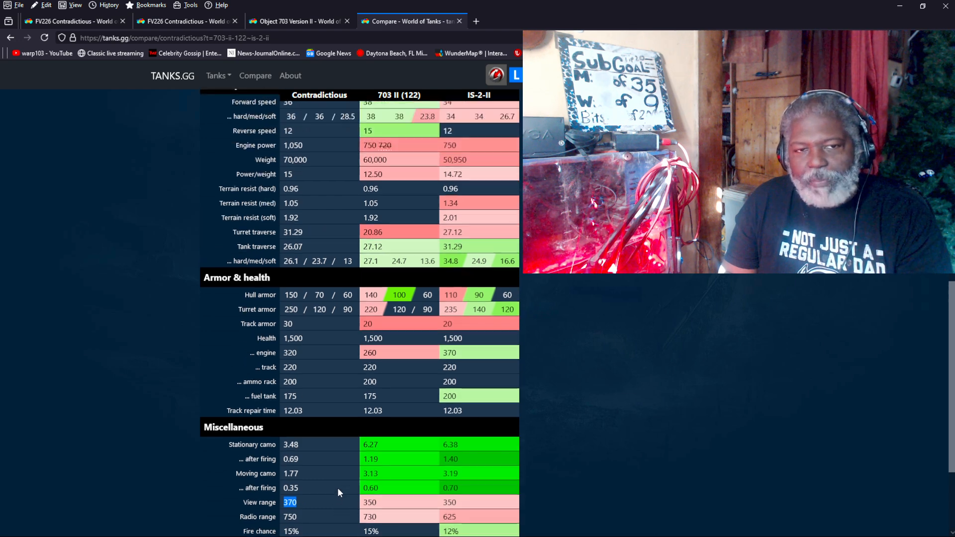
{"action": "left_click", "coordinate": [298, 21]}
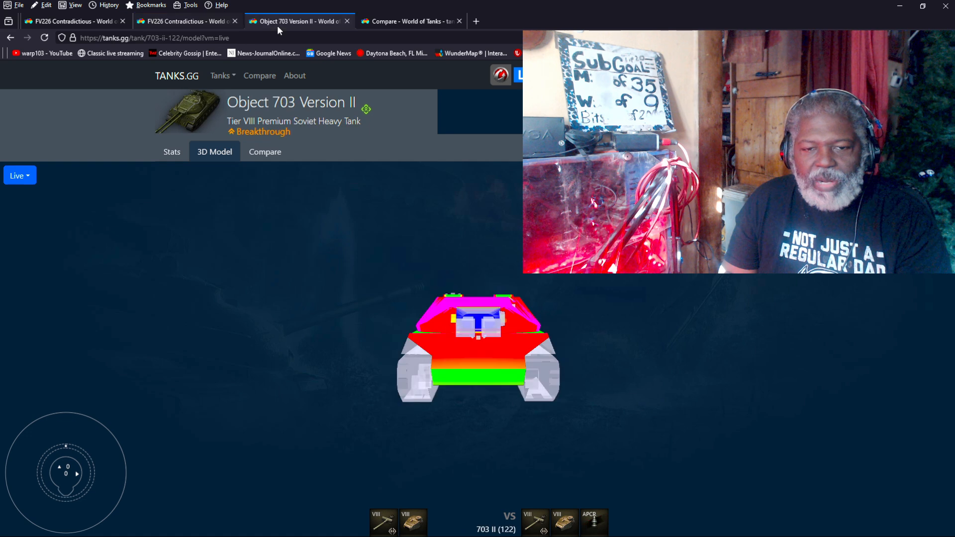
{"action": "left_click", "coordinate": [185, 21]}
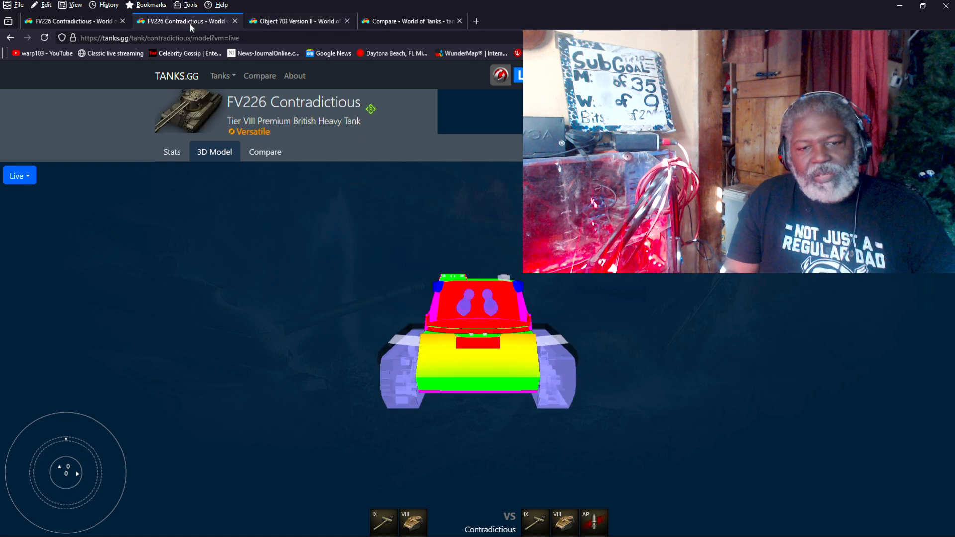
{"action": "mouse_move", "coordinate": [604, 329]}
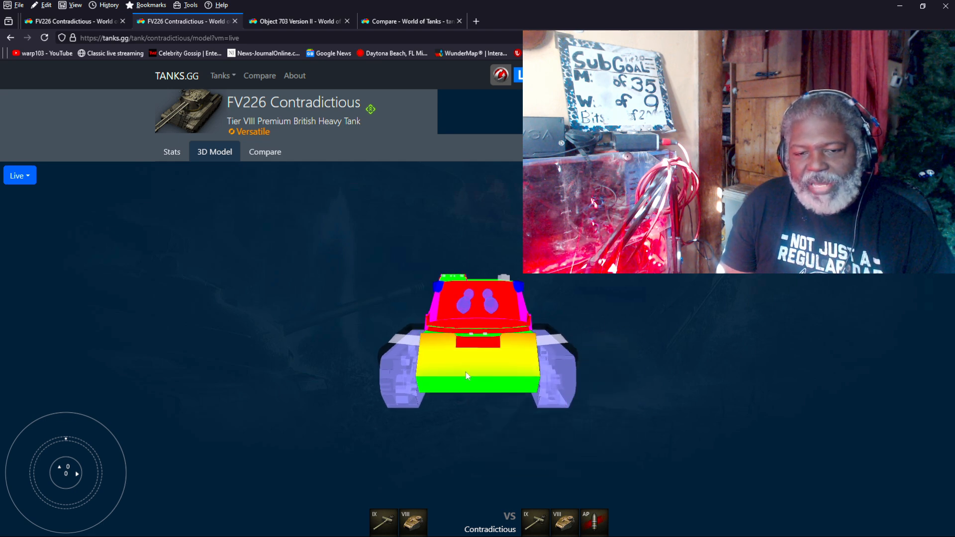
{"action": "mouse_move", "coordinate": [484, 364]}
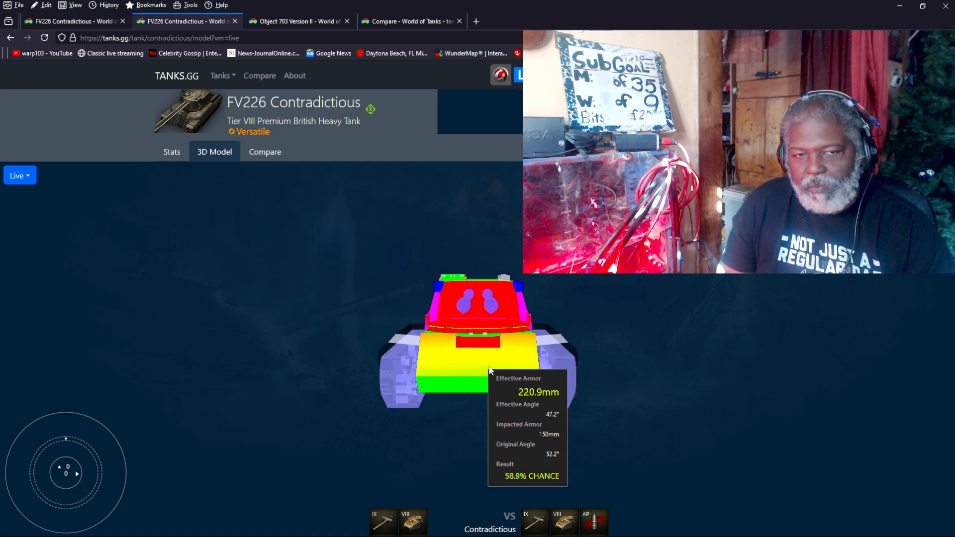
{"action": "left_click", "coordinate": [297, 21]}
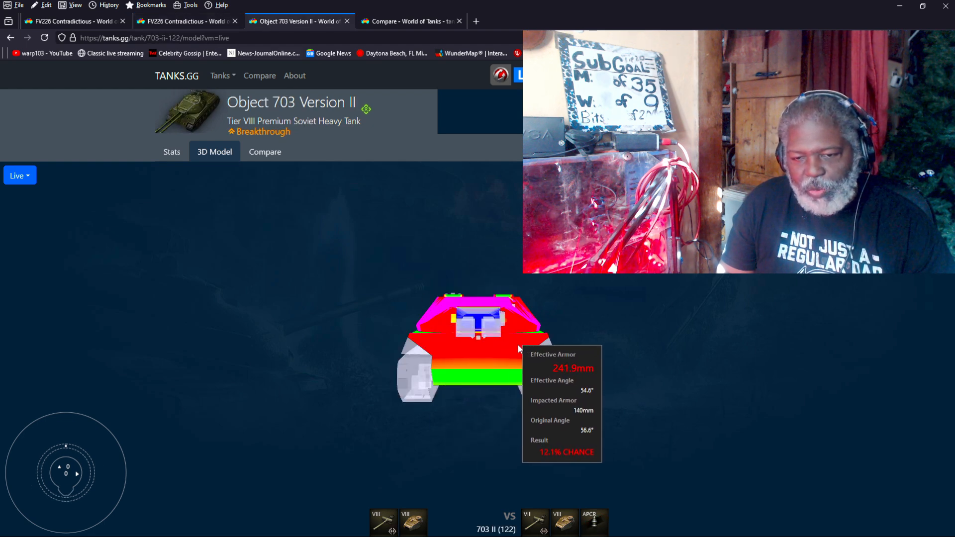
{"action": "mouse_move", "coordinate": [498, 365]}
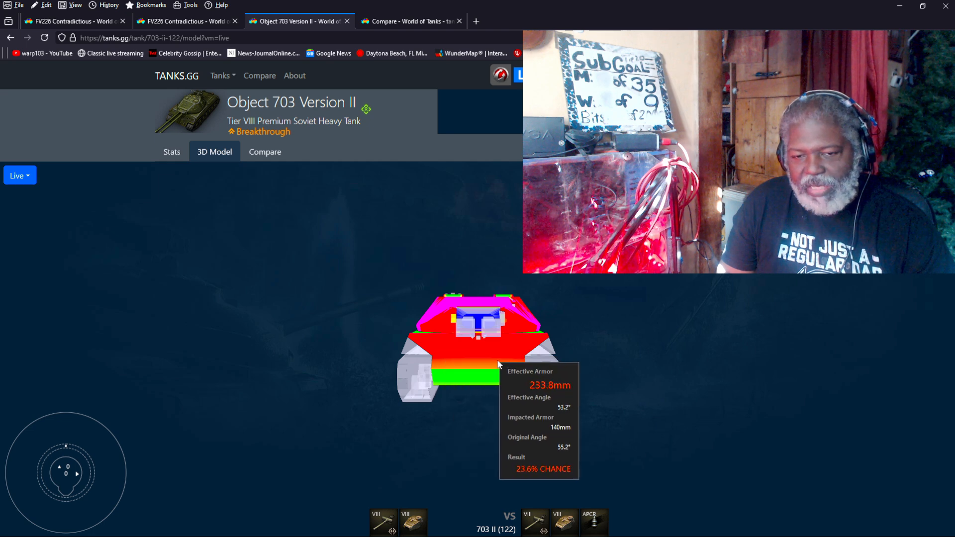
{"action": "mouse_move", "coordinate": [600, 336]}
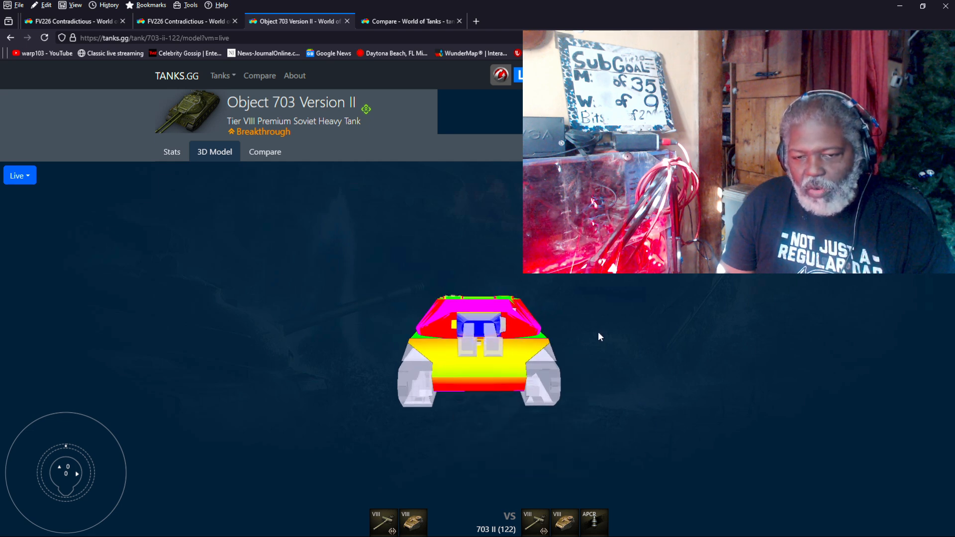
{"action": "mouse_move", "coordinate": [510, 364]}
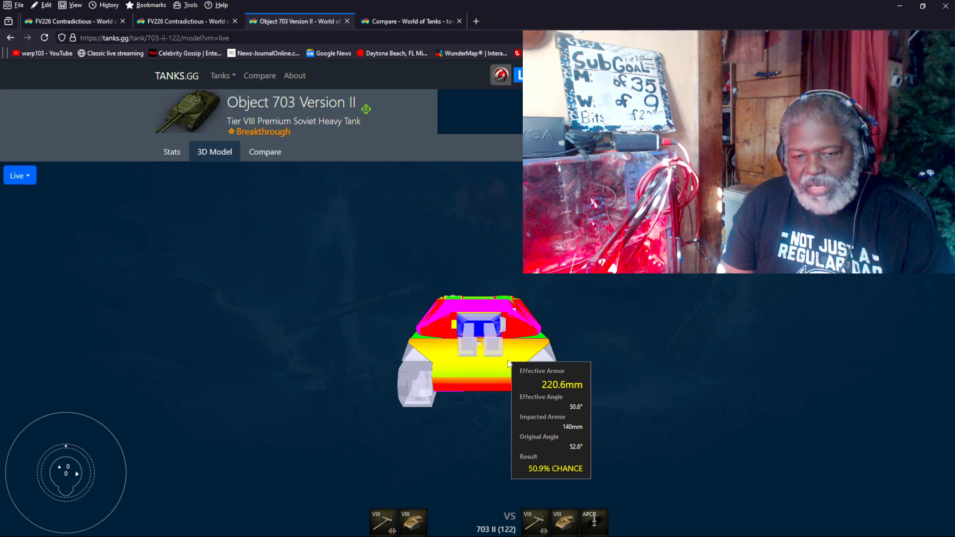
{"action": "left_click", "coordinate": [183, 21]}
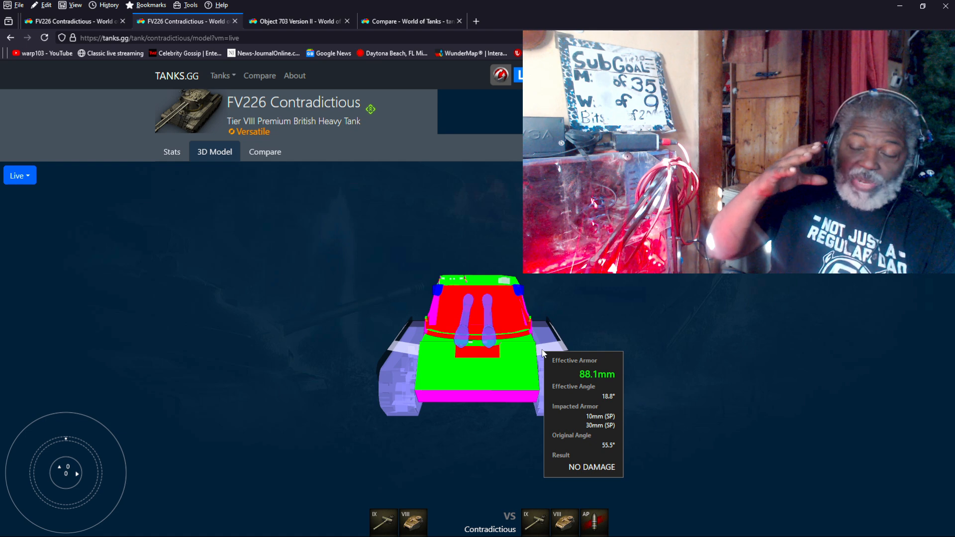
{"action": "mouse_move", "coordinate": [479, 385]}
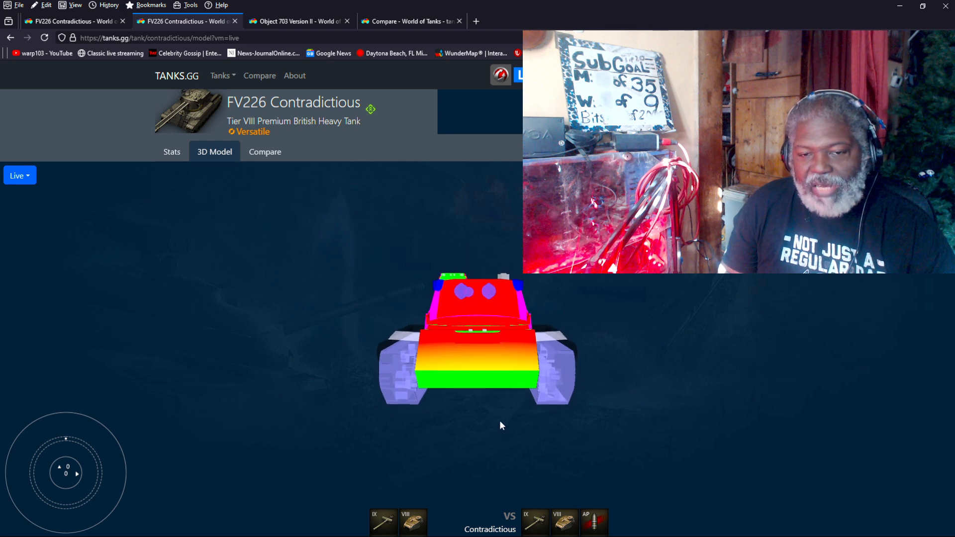
{"action": "left_click", "coordinate": [297, 21]}
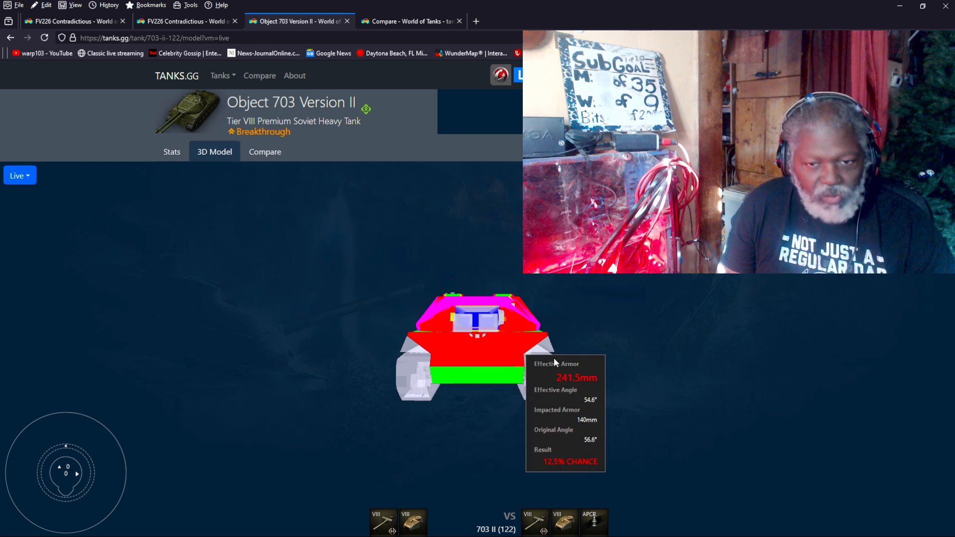
{"action": "mouse_move", "coordinate": [501, 361]}
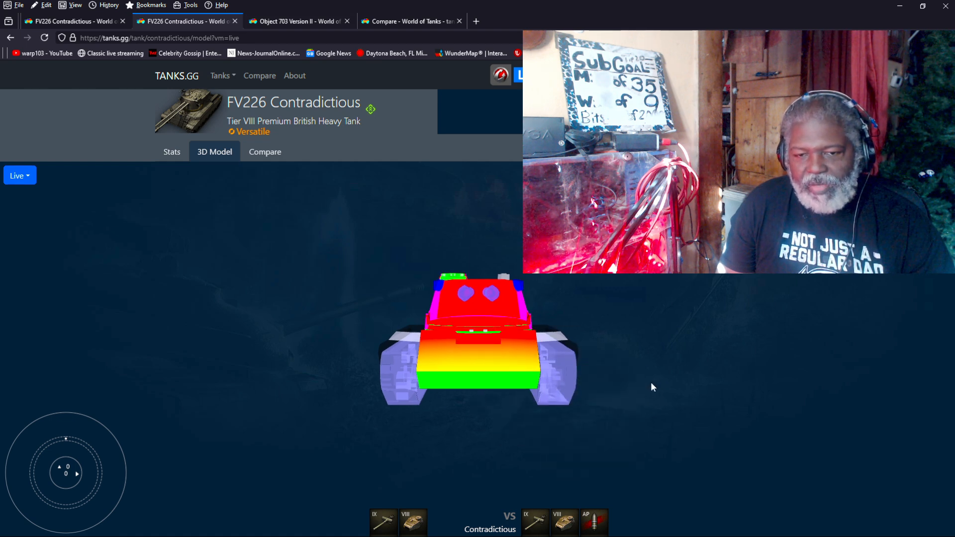
{"action": "mouse_move", "coordinate": [527, 371]}
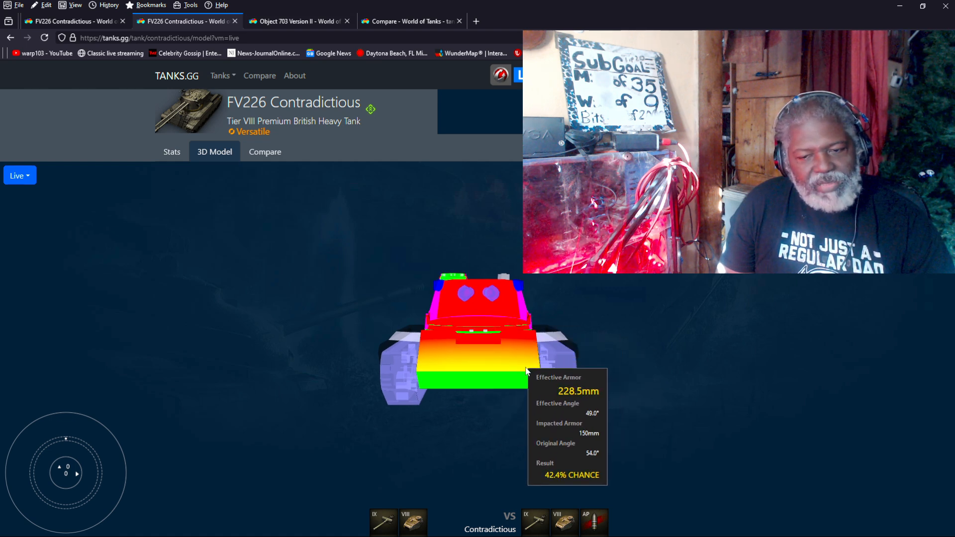
{"action": "mouse_move", "coordinate": [453, 350]}
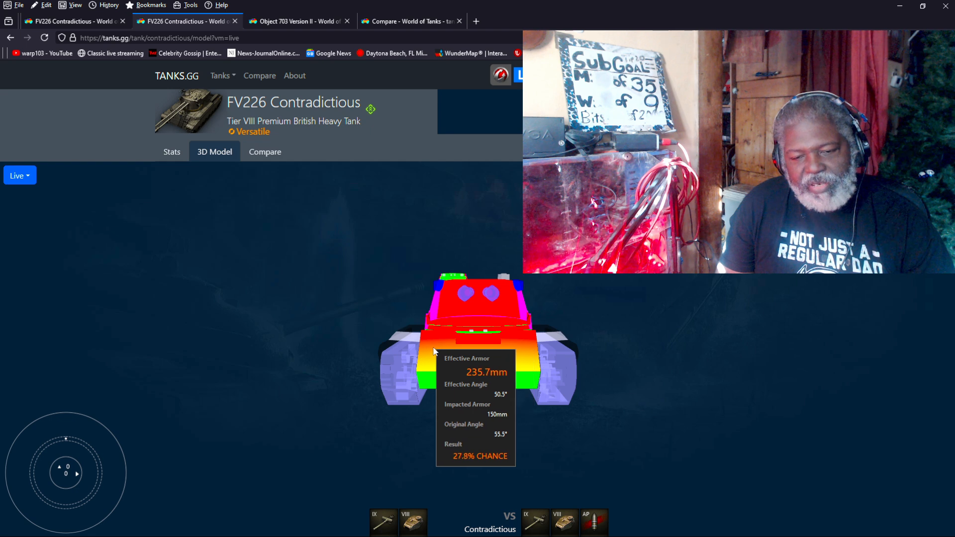
{"action": "mouse_move", "coordinate": [523, 364]}
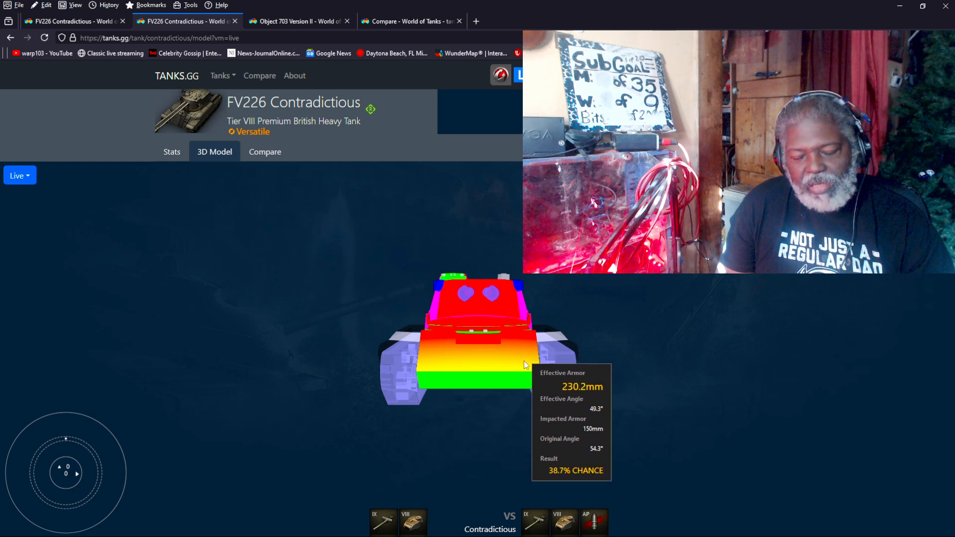
{"action": "mouse_move", "coordinate": [421, 382]}
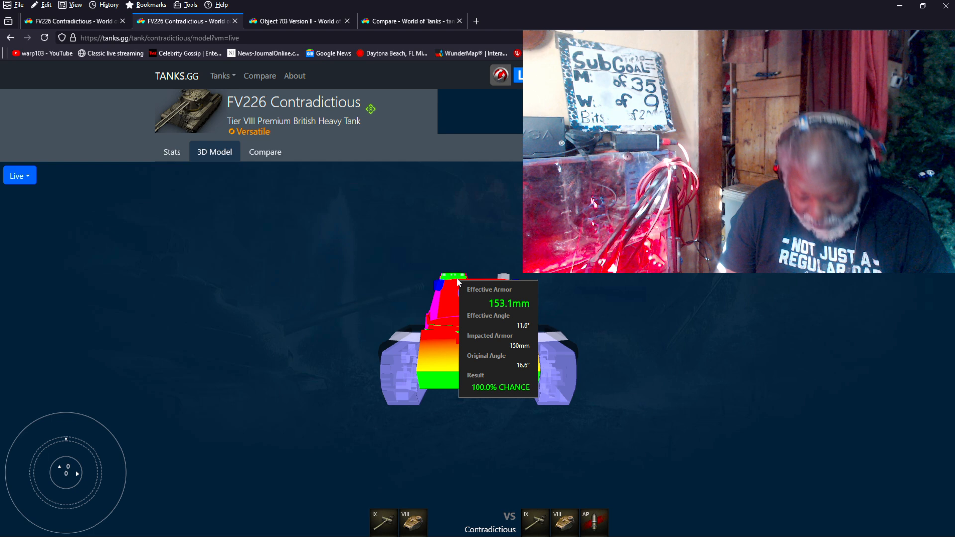
{"action": "mouse_move", "coordinate": [691, 359]}
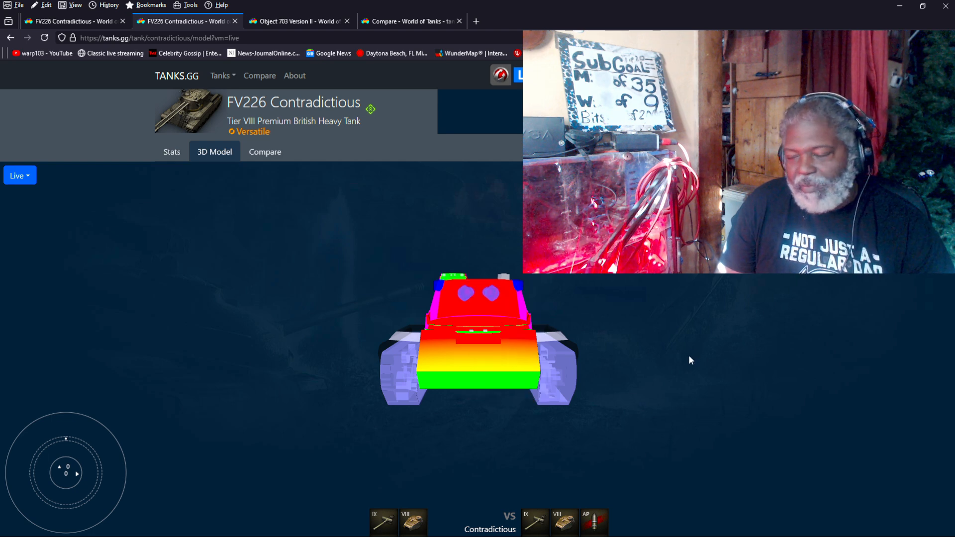
{"action": "mouse_move", "coordinate": [617, 441]}
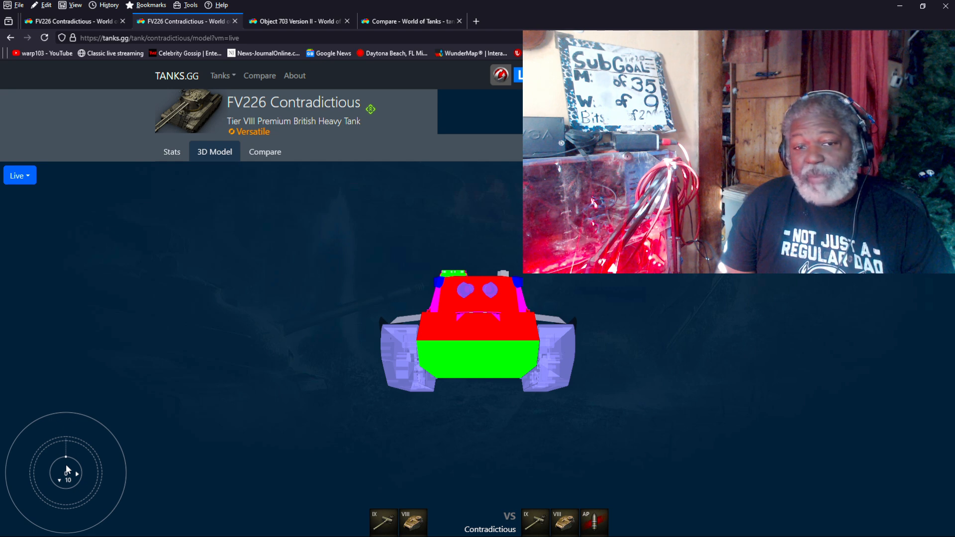
Lower the Object 703 II gun to full depression, about 5°, then revisit the Contradictious
{"action": "left_click", "coordinate": [297, 20]}
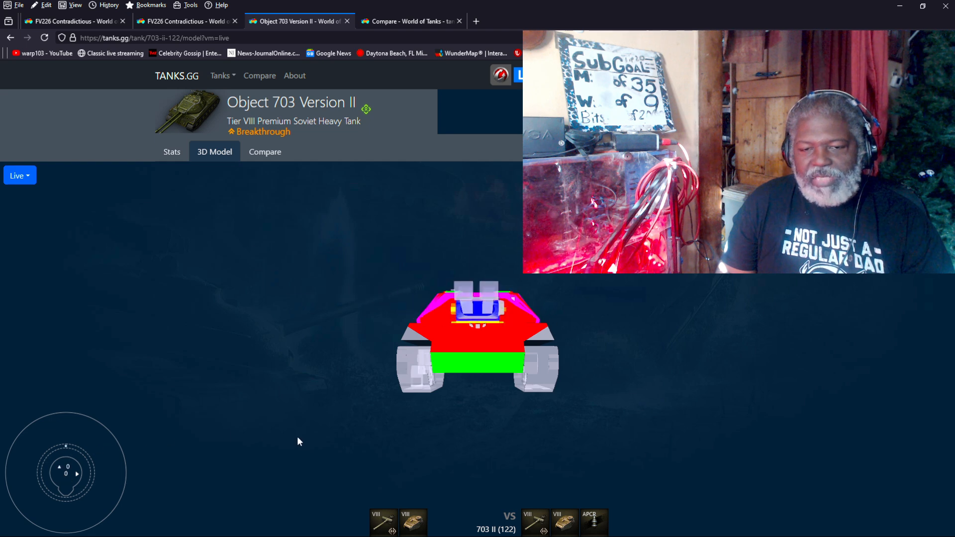
{"action": "left_click_drag", "start_coordinate": [298, 441], "coordinate": [64, 439]}
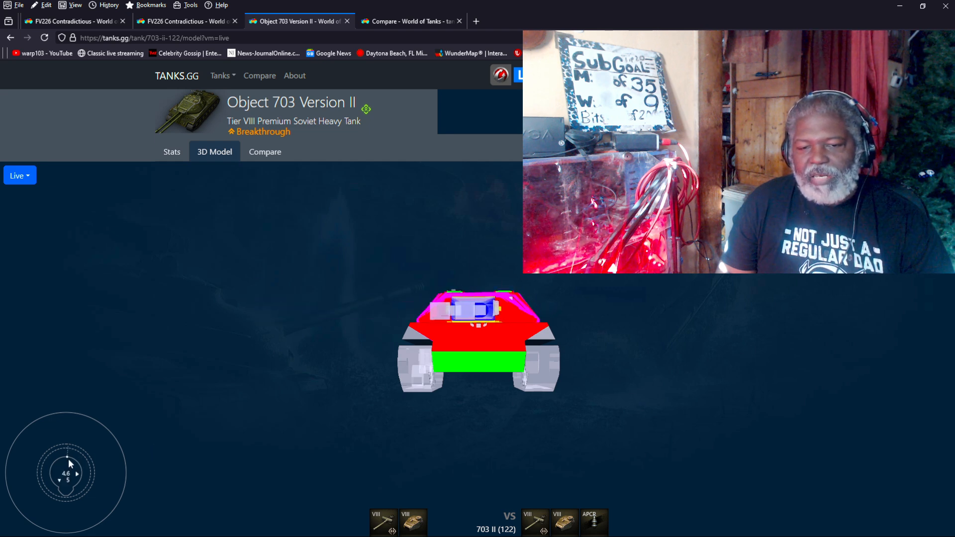
{"action": "left_click", "coordinate": [183, 21]}
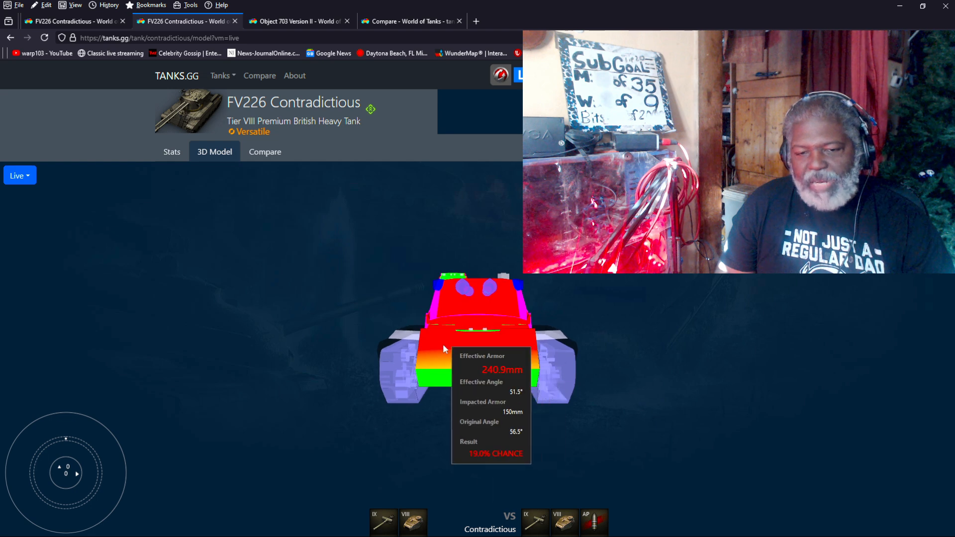
{"action": "mouse_move", "coordinate": [546, 321]}
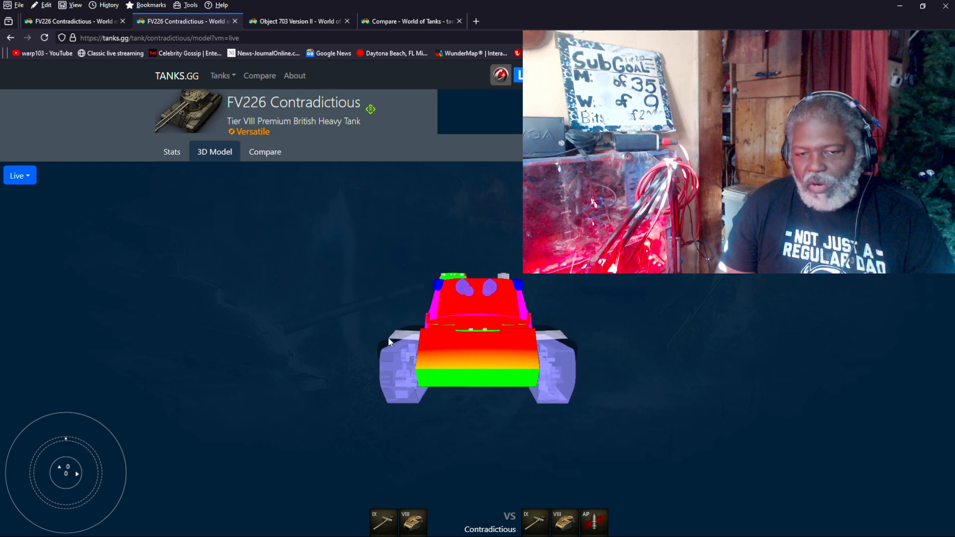
{"action": "mouse_move", "coordinate": [846, 363]}
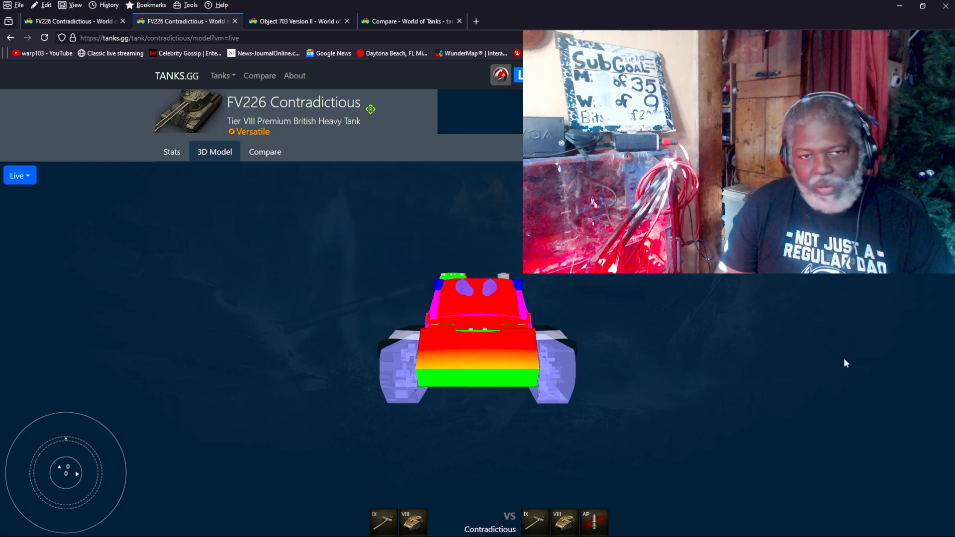
{"action": "left_click", "coordinate": [299, 21]}
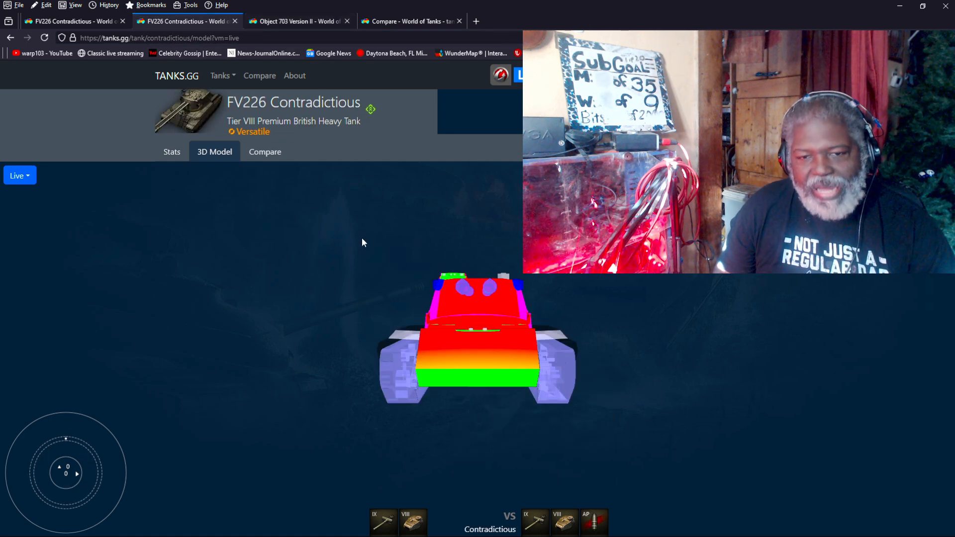
{"action": "left_click_drag", "start_coordinate": [363, 242], "coordinate": [322, 257]}
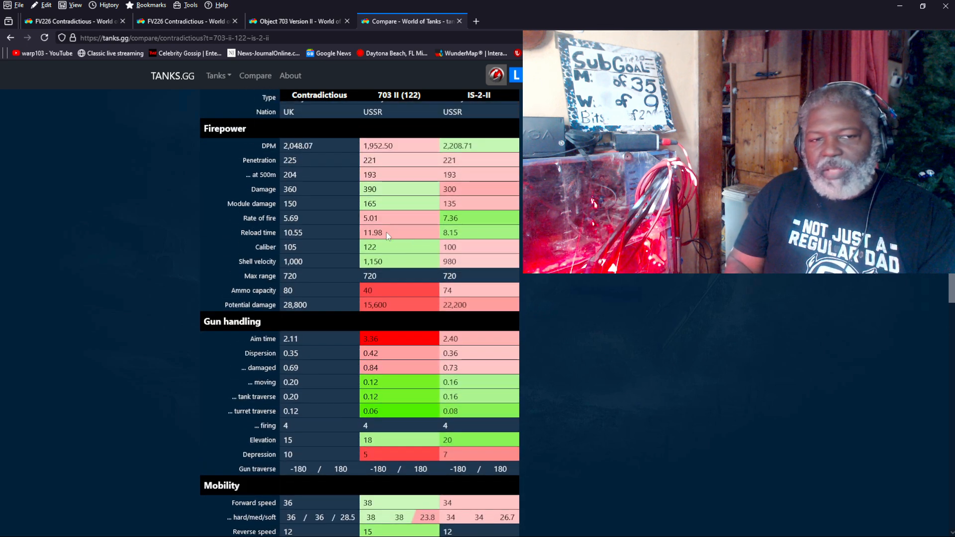
Scroll to the Mobility and Armor & health rows, e.g. forward speed 36 and health 1,500
{"action": "scroll", "scroll_direction": "down", "scroll_amount": 3}
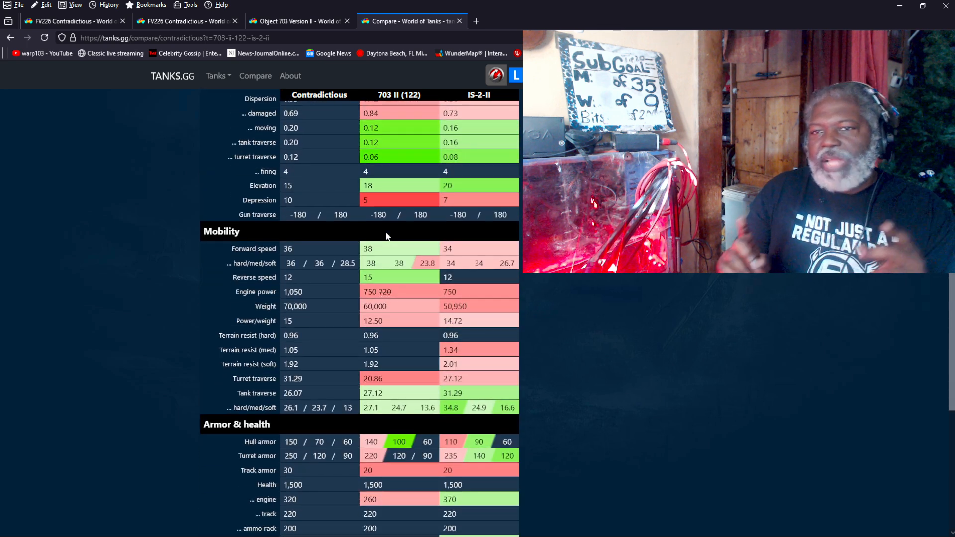